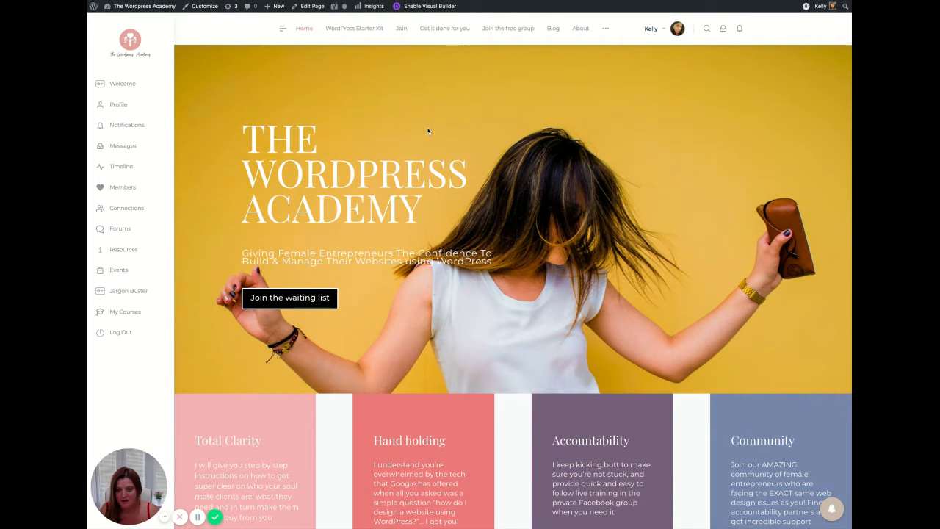
mouse_move(123, 82)
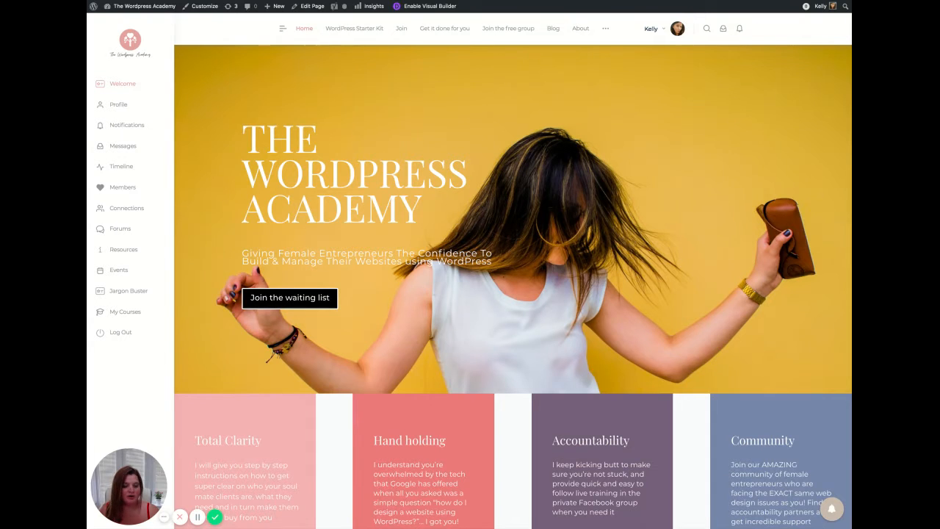
Go to the Welcome page and read down to the 'What to do next....' steps list
left_click(123, 82)
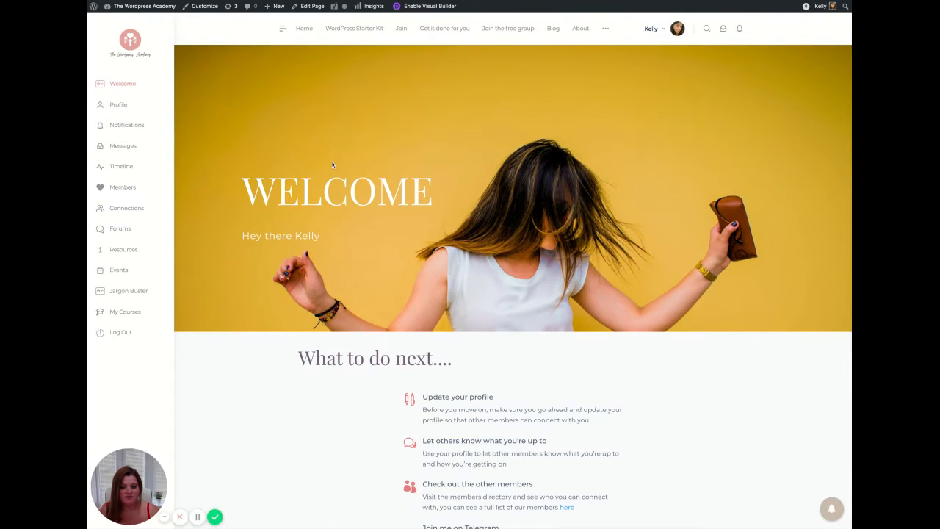
mouse_move(320, 160)
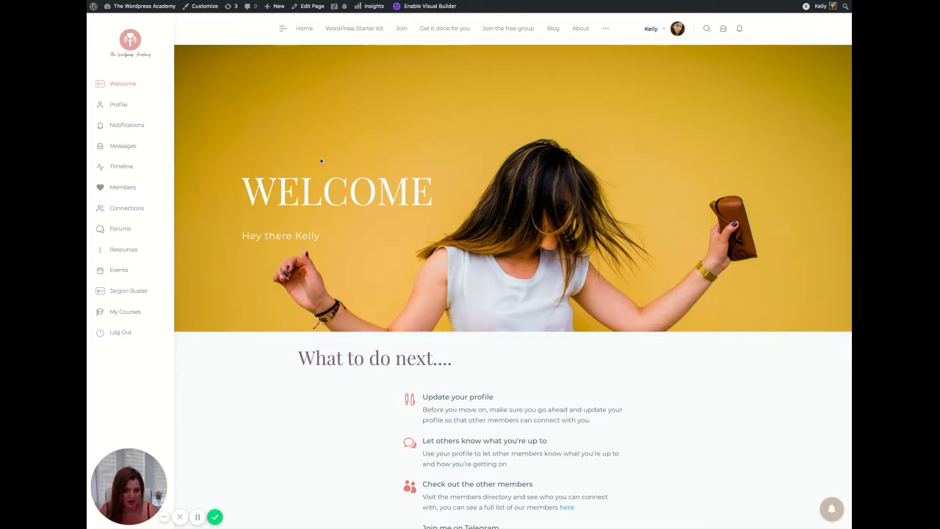
scroll("down", 3)
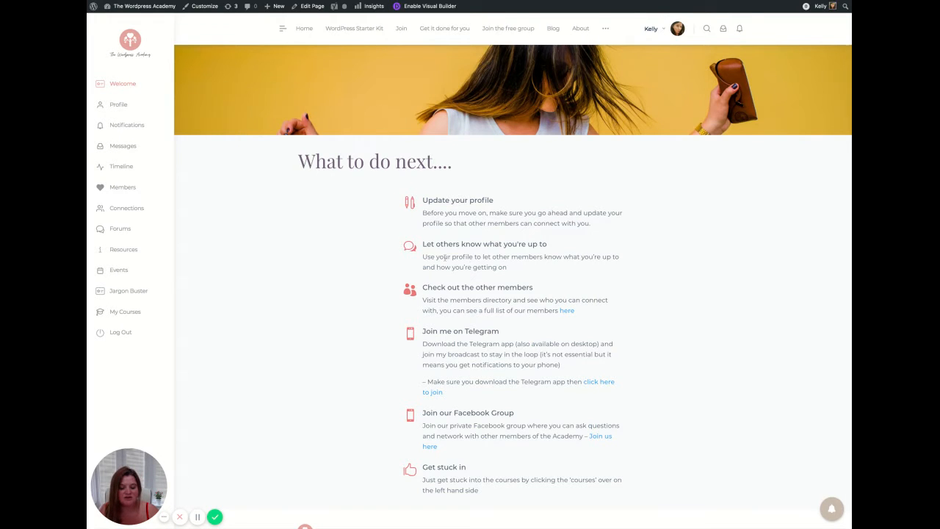
scroll("down", 3)
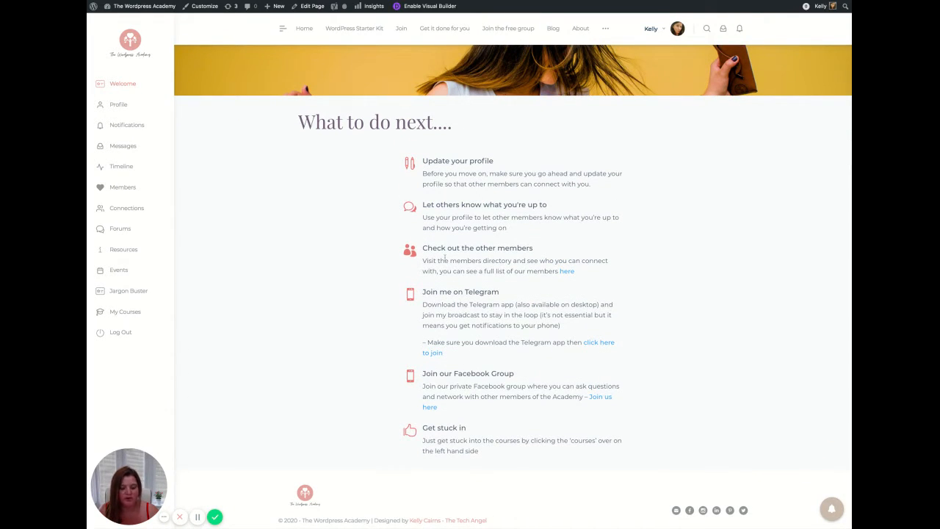
scroll("down", 3)
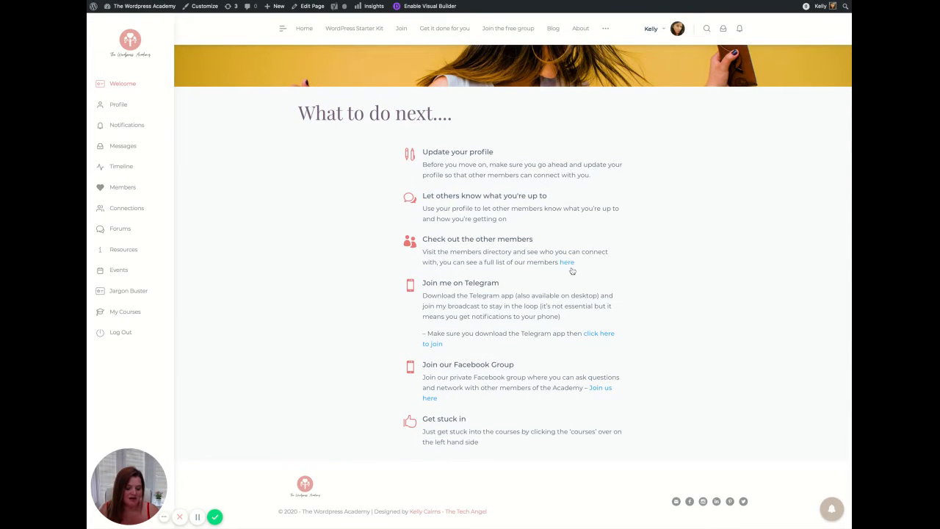
mouse_move(573, 271)
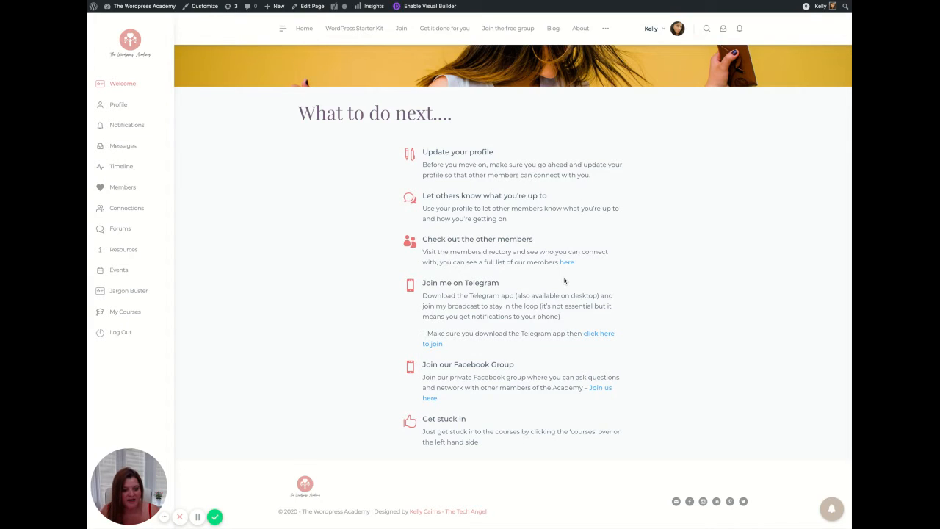
mouse_move(549, 294)
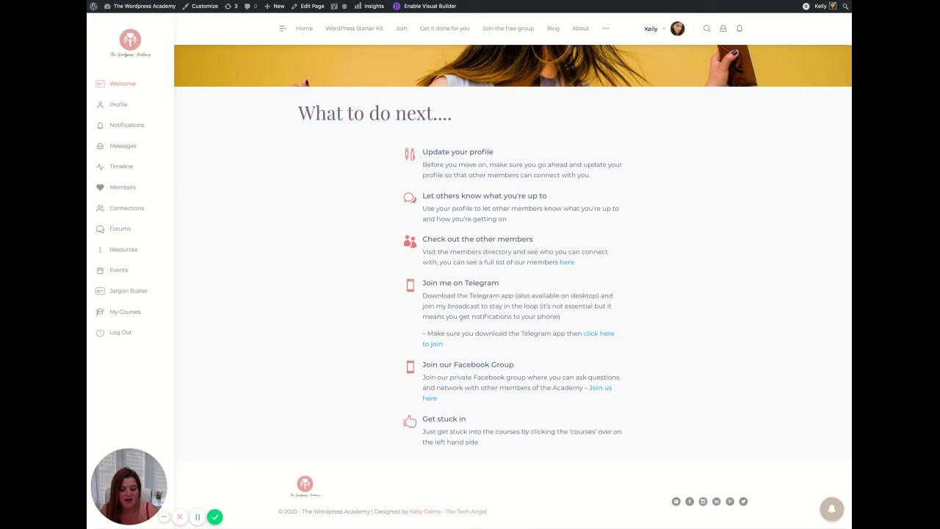
mouse_move(253, 274)
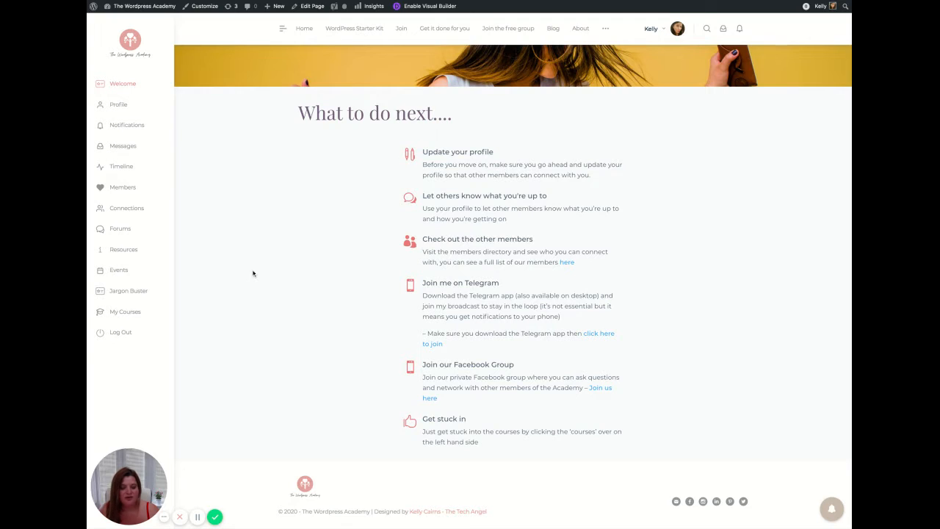
mouse_move(178, 241)
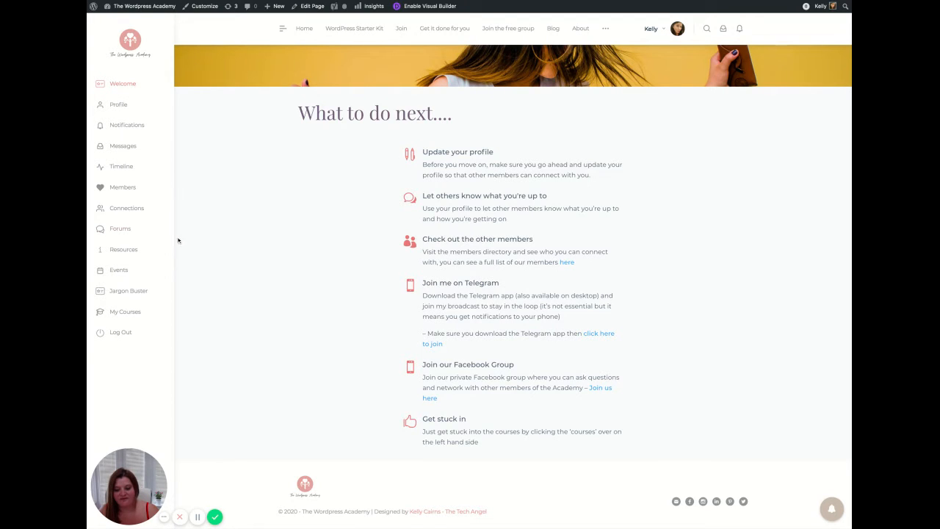
mouse_move(117, 104)
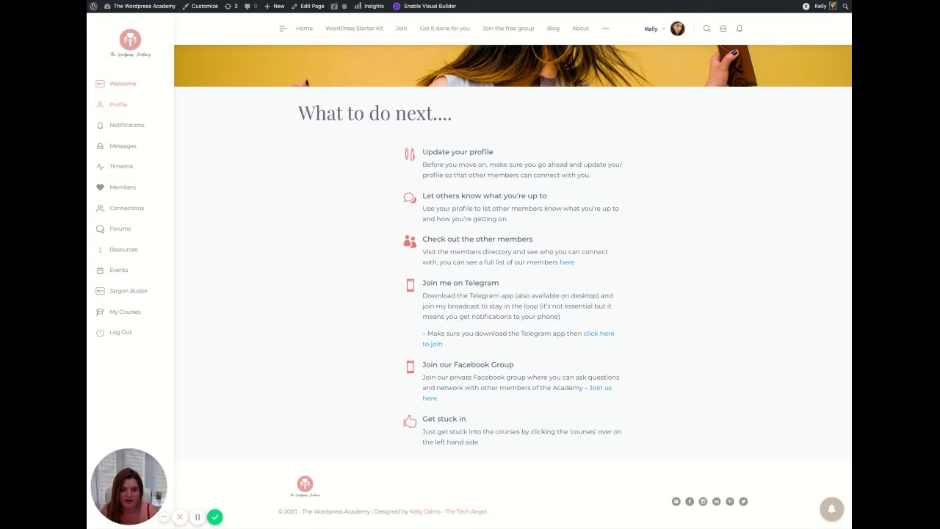
Go to Kelly's own member profile showing her details and About Me bio
left_click(117, 104)
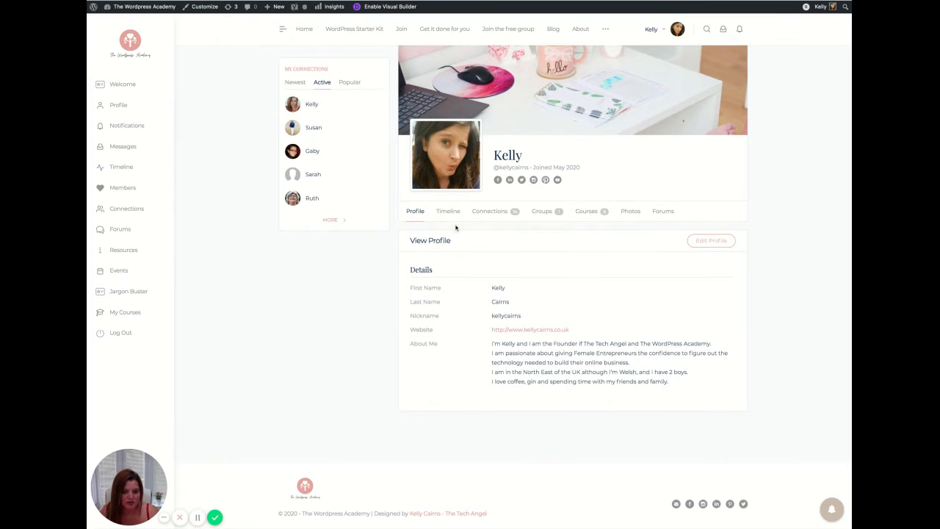
mouse_move(498, 180)
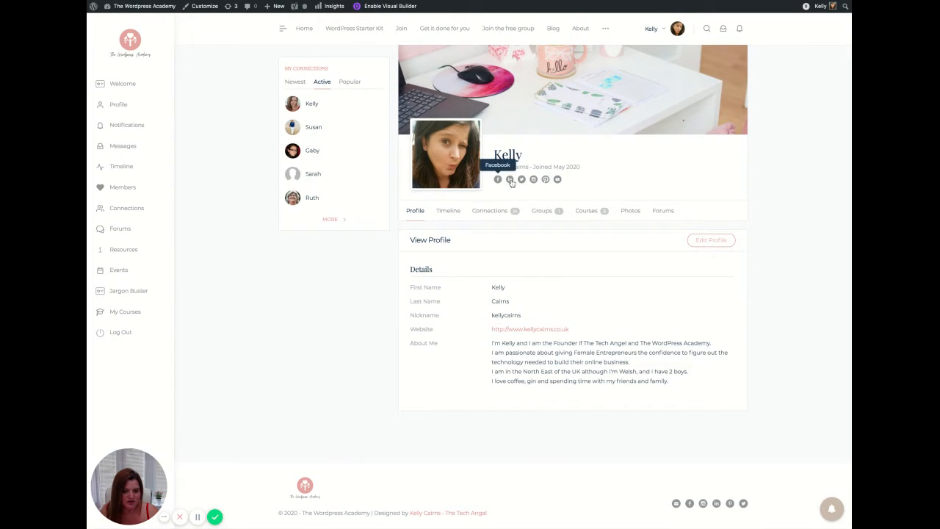
mouse_move(533, 179)
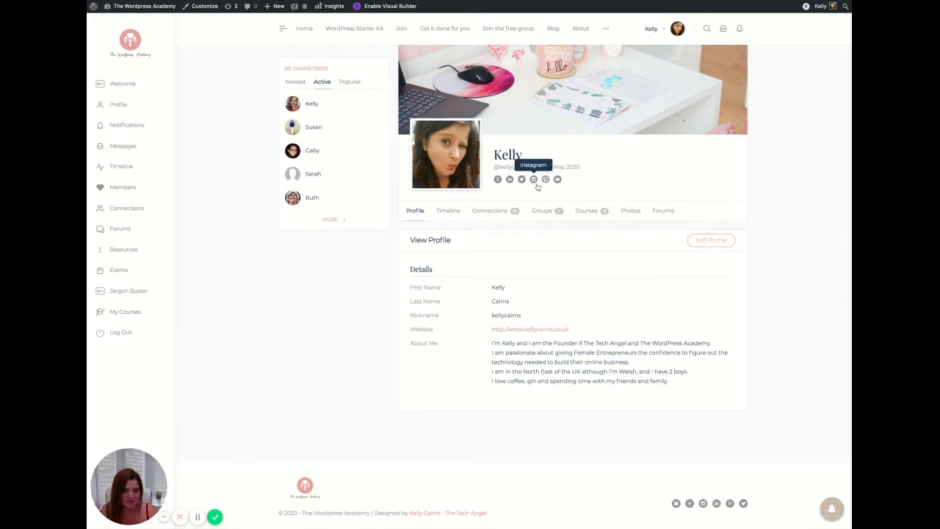
mouse_move(478, 303)
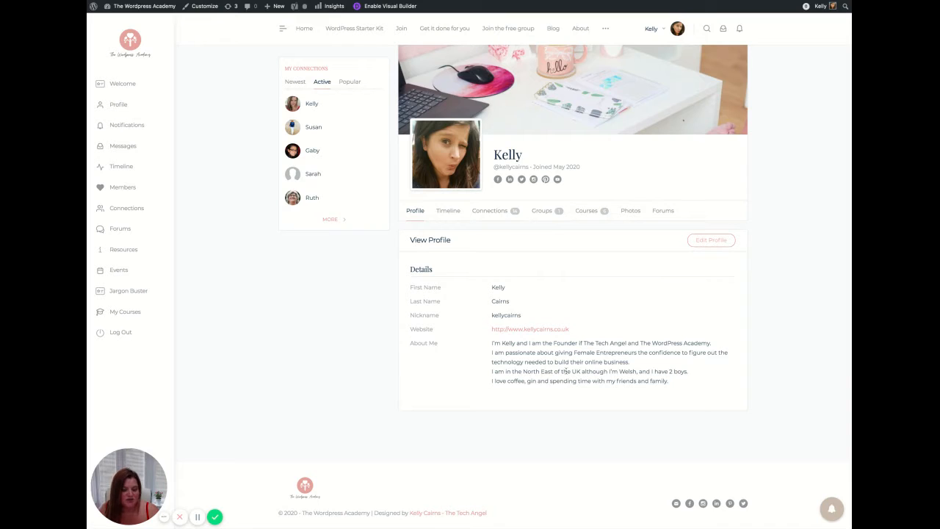
mouse_move(267, 312)
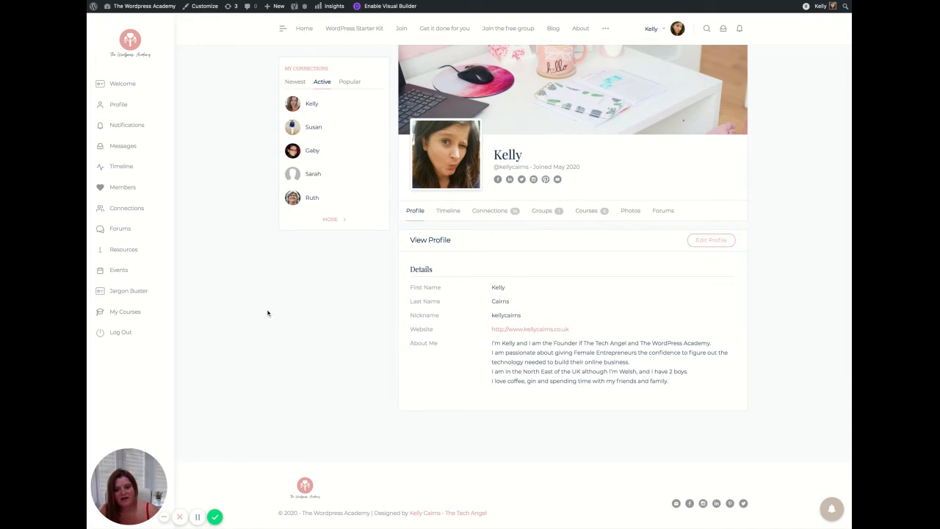
mouse_move(245, 291)
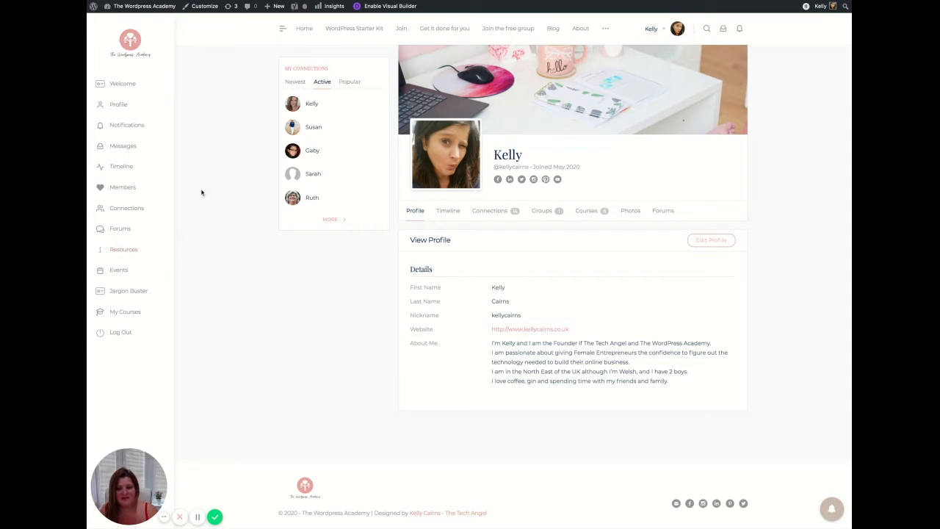
mouse_move(173, 159)
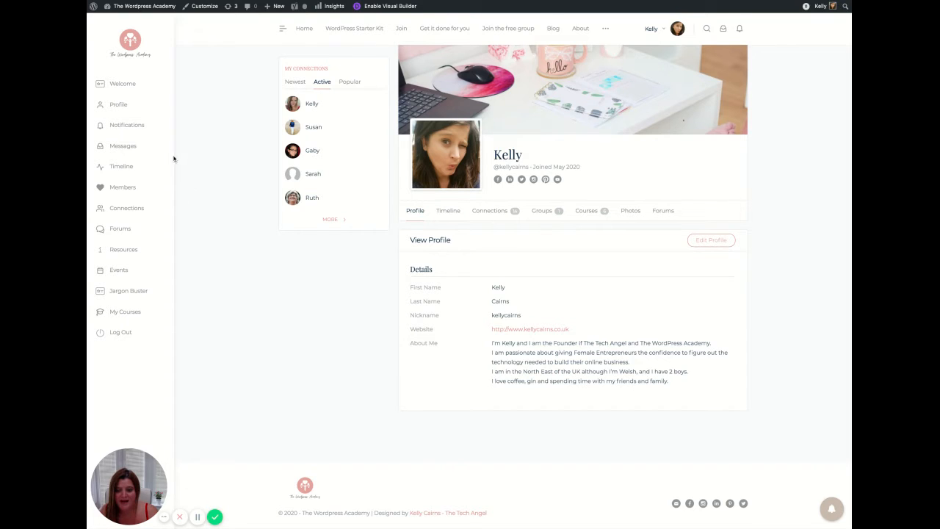
mouse_move(126, 125)
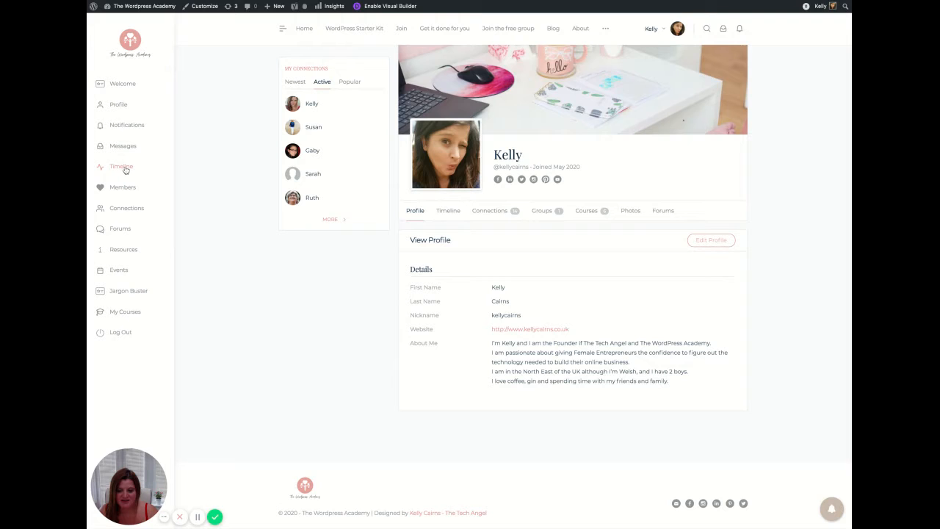
mouse_move(127, 124)
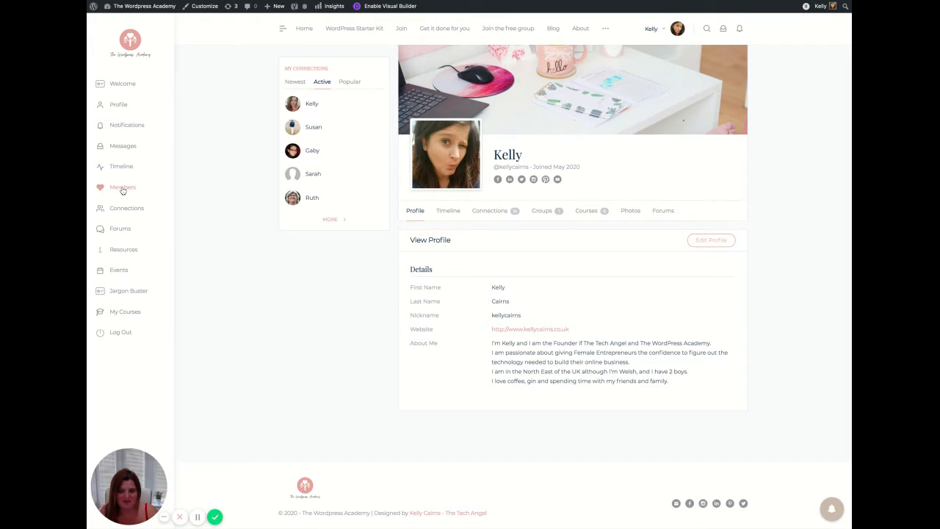
left_click(123, 188)
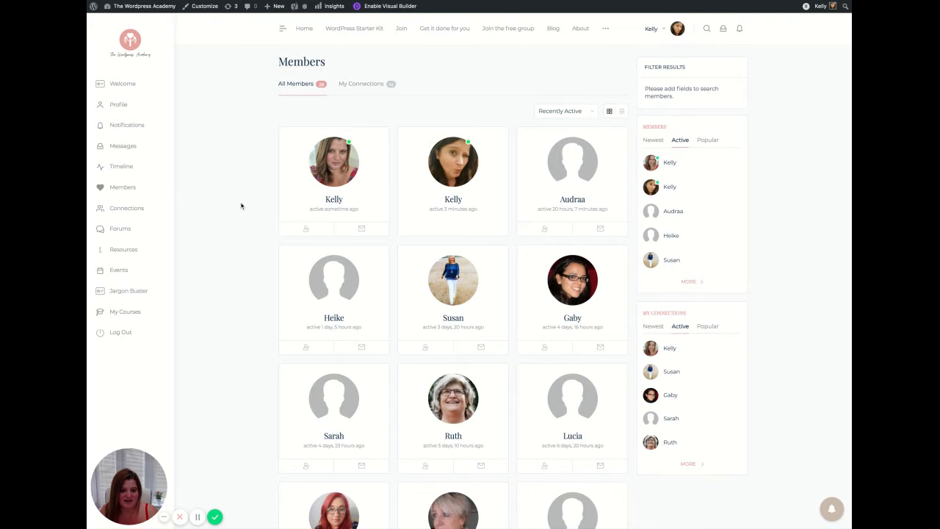
scroll("down", 3)
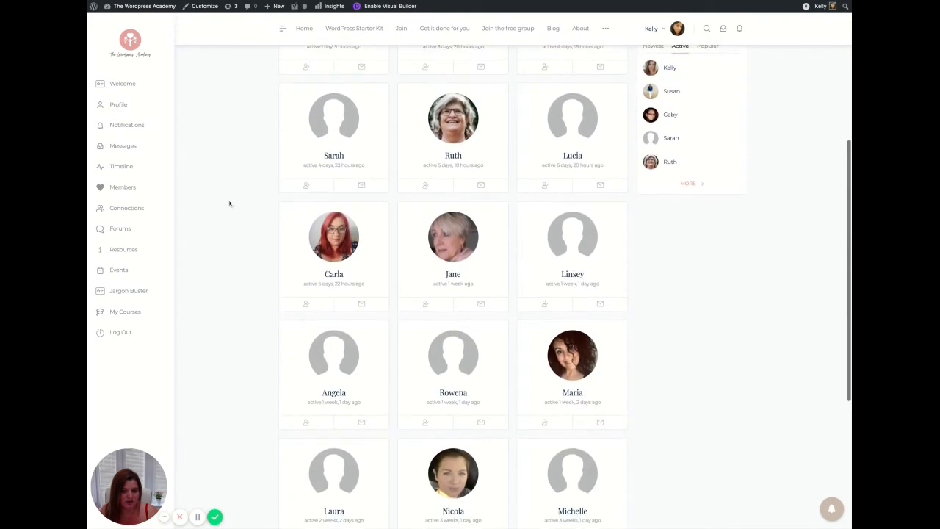
scroll("up", 3)
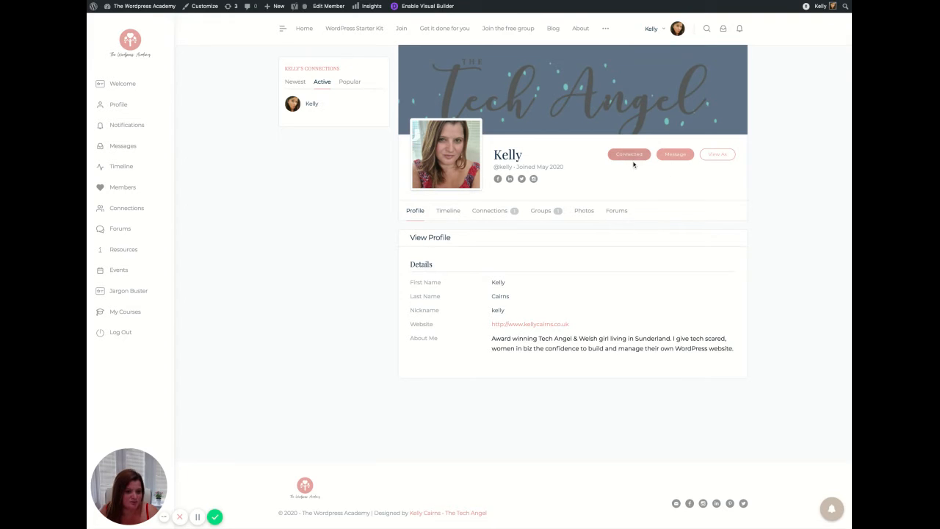
mouse_move(498, 180)
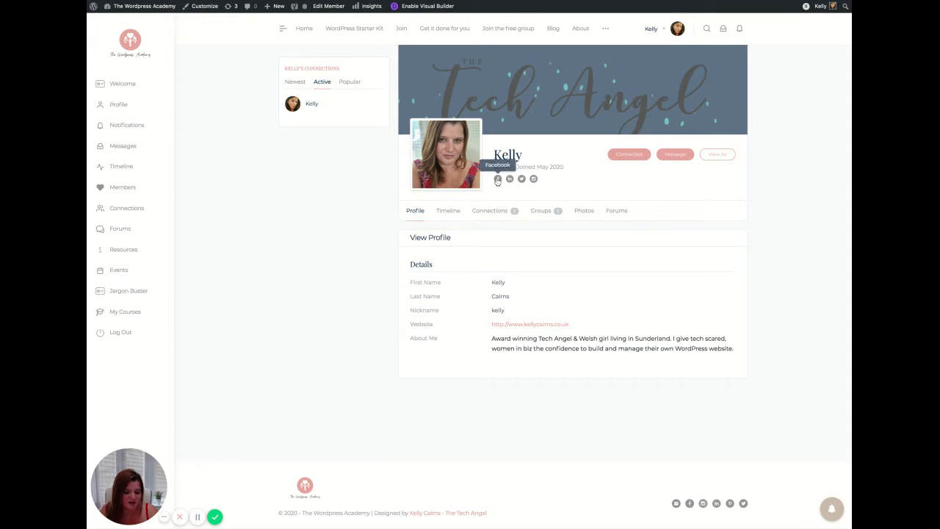
mouse_move(498, 183)
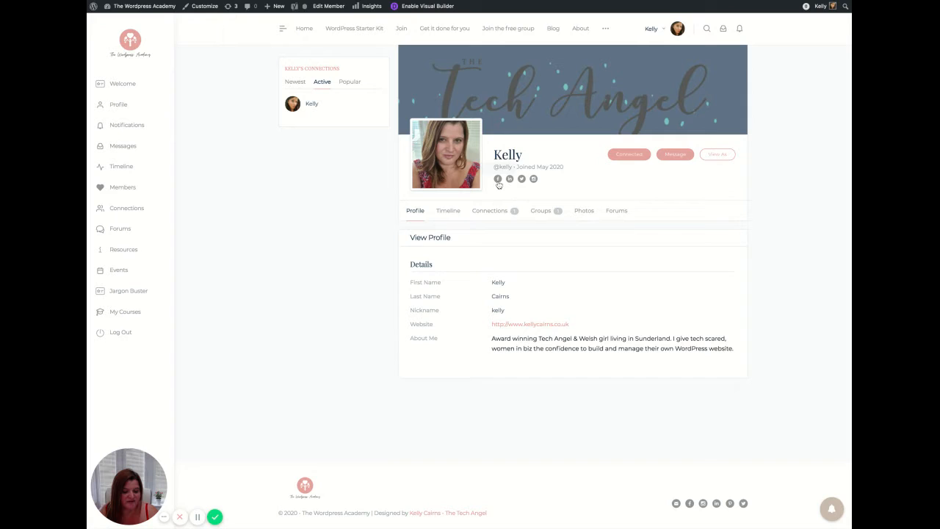
mouse_move(521, 180)
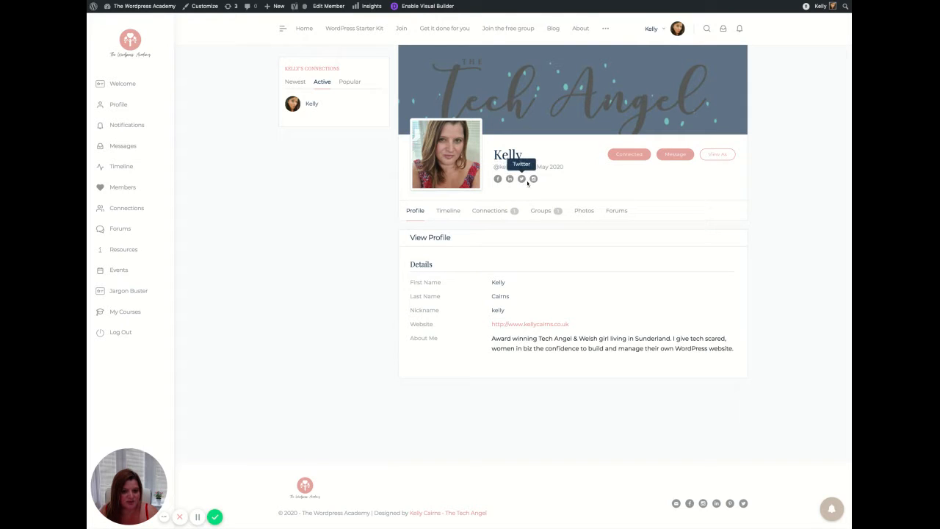
mouse_move(343, 214)
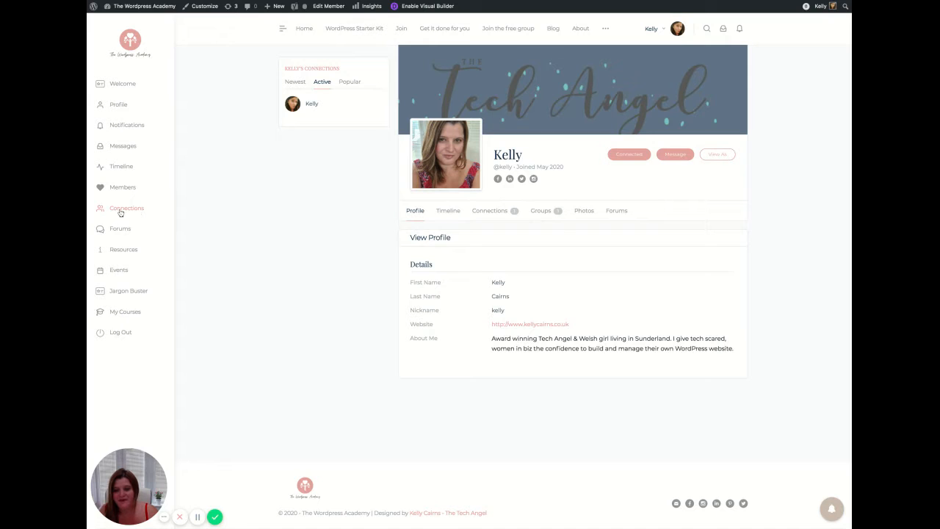
mouse_move(119, 230)
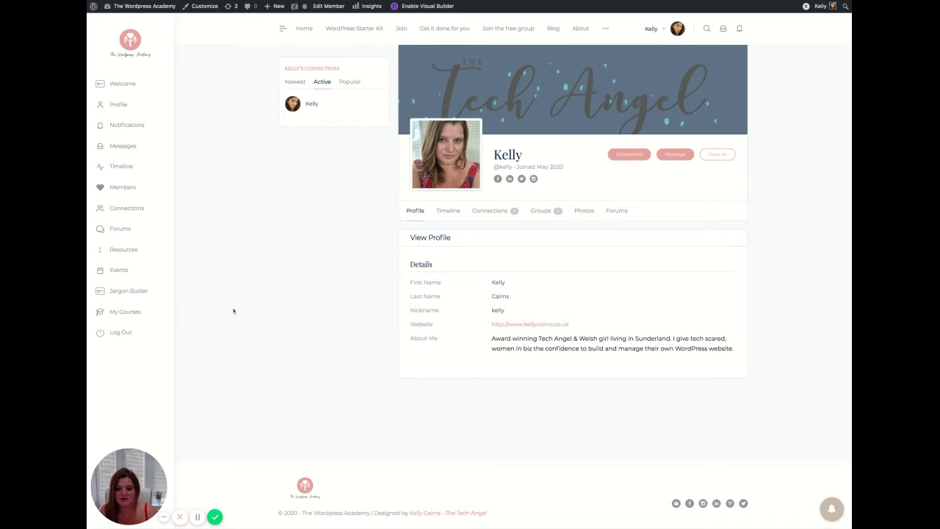
mouse_move(118, 271)
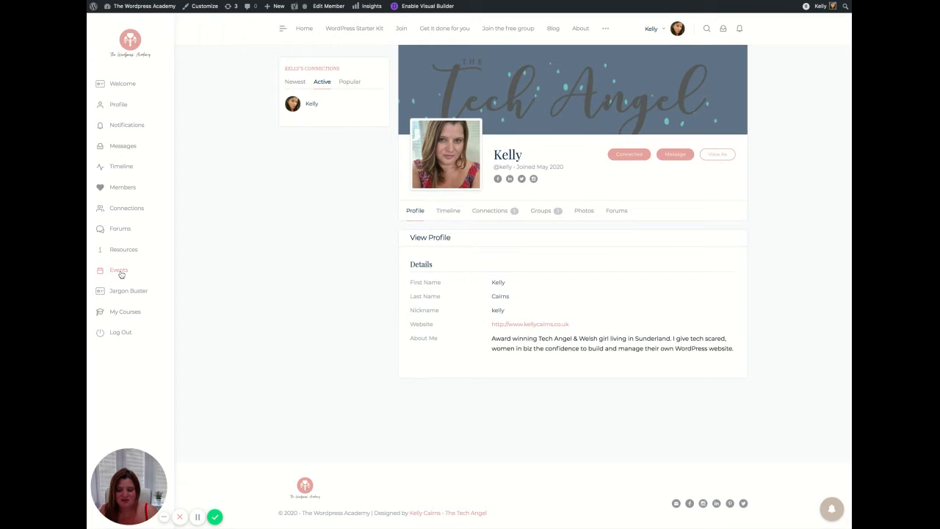
Go to the Events page, retrying after the 404, to show the July 2020 calendar
left_click(118, 270)
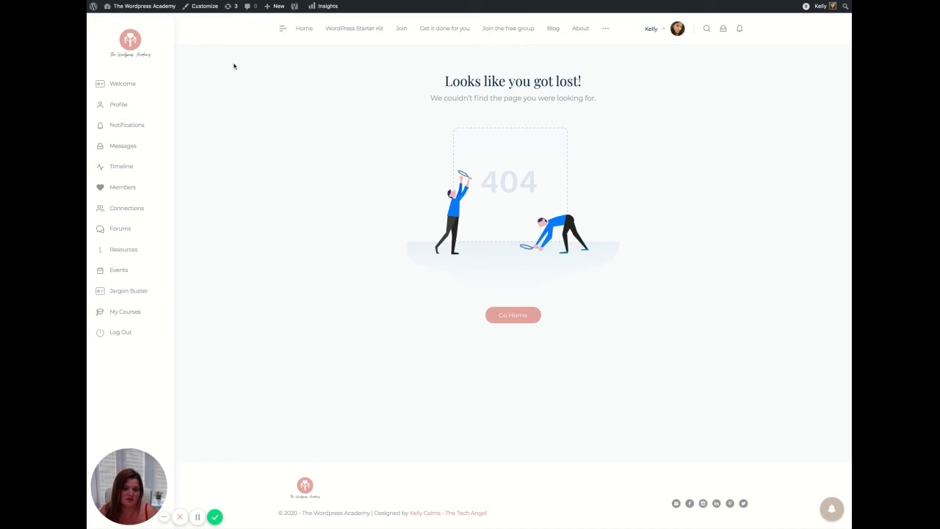
left_click(118, 270)
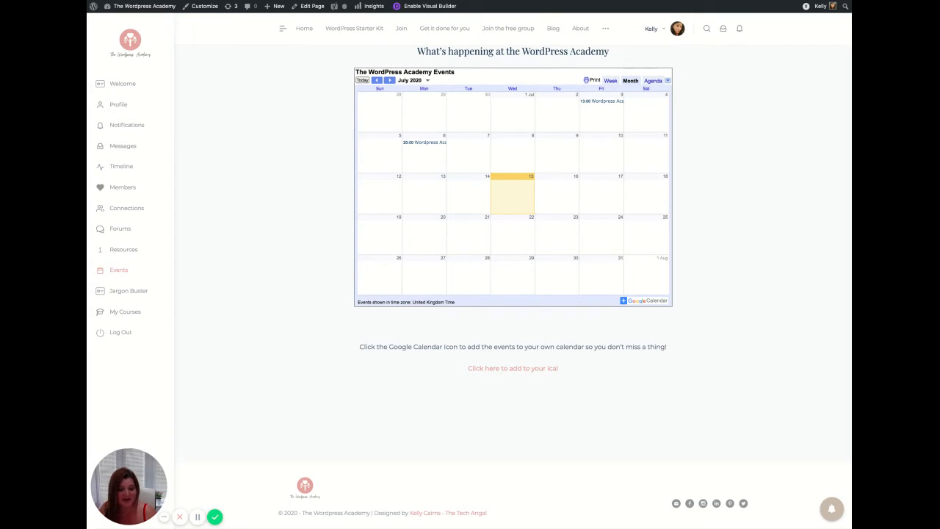
mouse_move(669, 304)
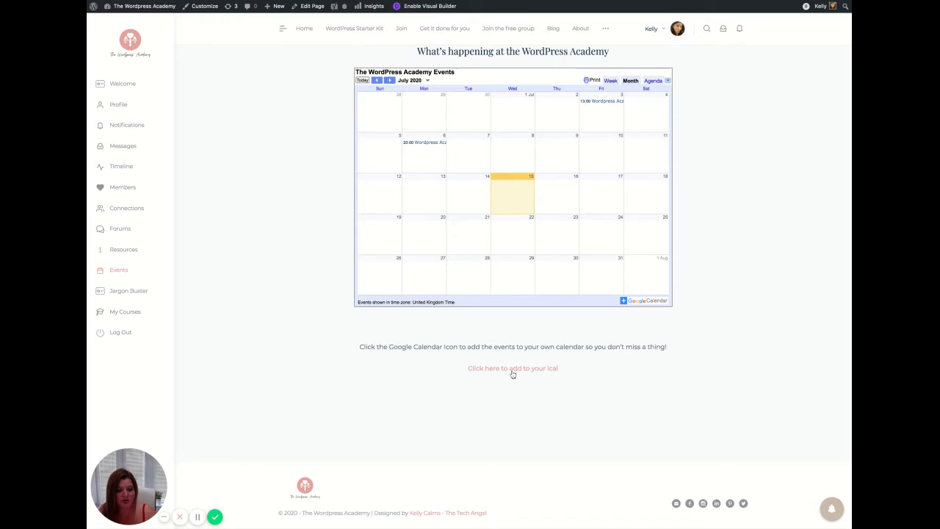
mouse_move(525, 370)
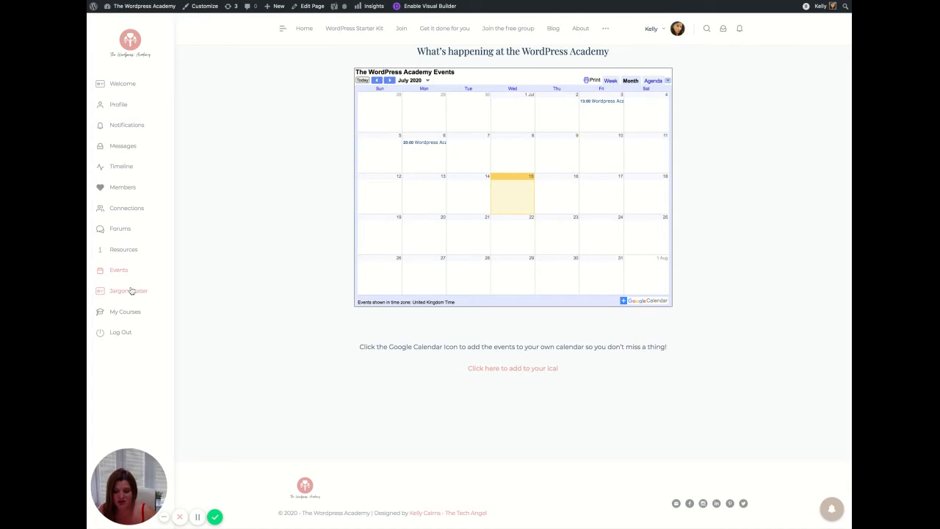
Go to the Jargon Buster glossary and skim its A–Z terms from Above the Fold to URL
left_click(130, 291)
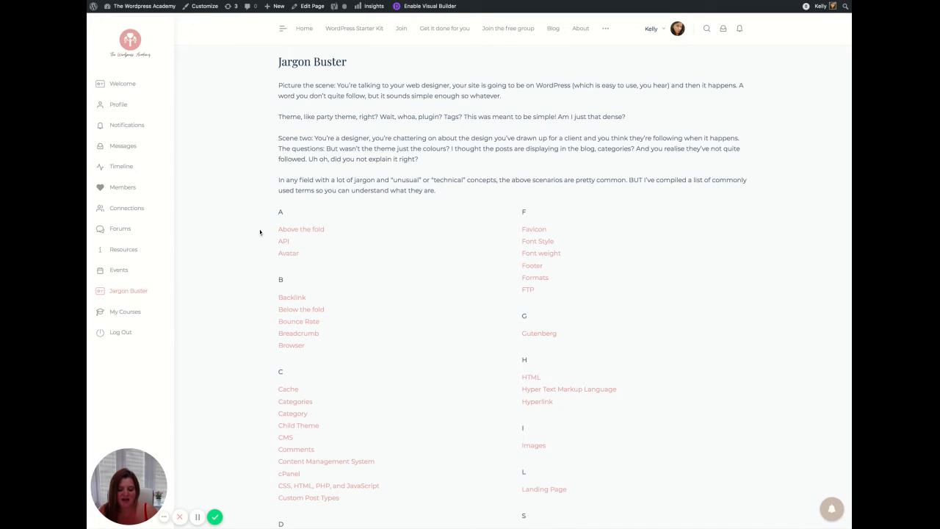
scroll("down", 3)
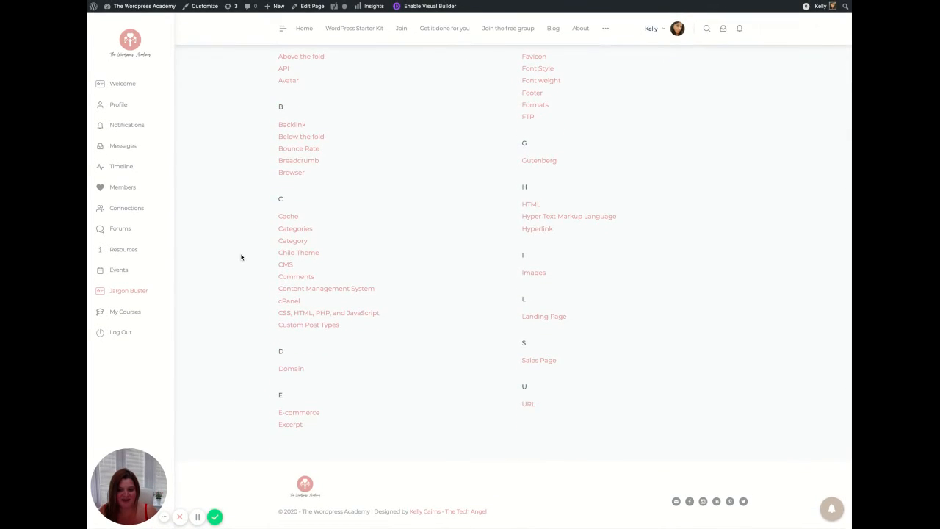
scroll("up", 3)
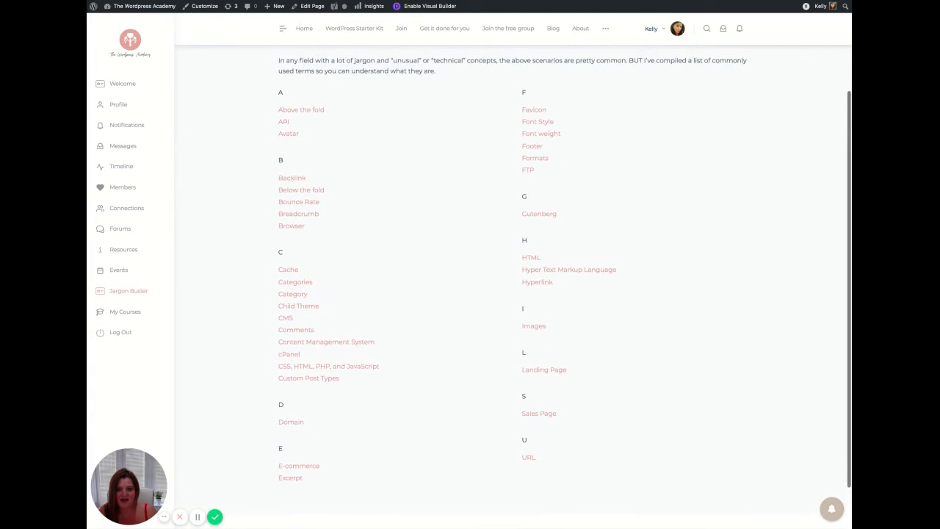
scroll("up", 3)
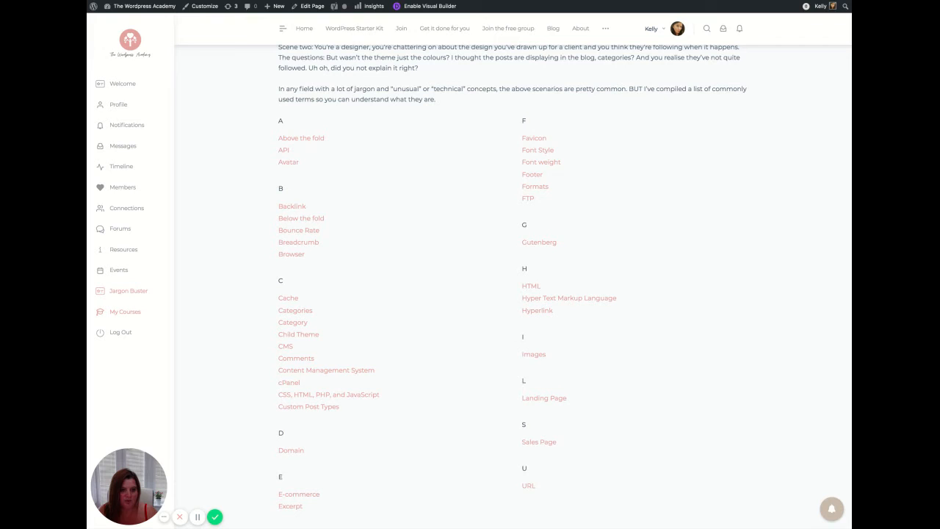
From My Courses, enter Building the foundations and reach its Course Content lessons
left_click(125, 311)
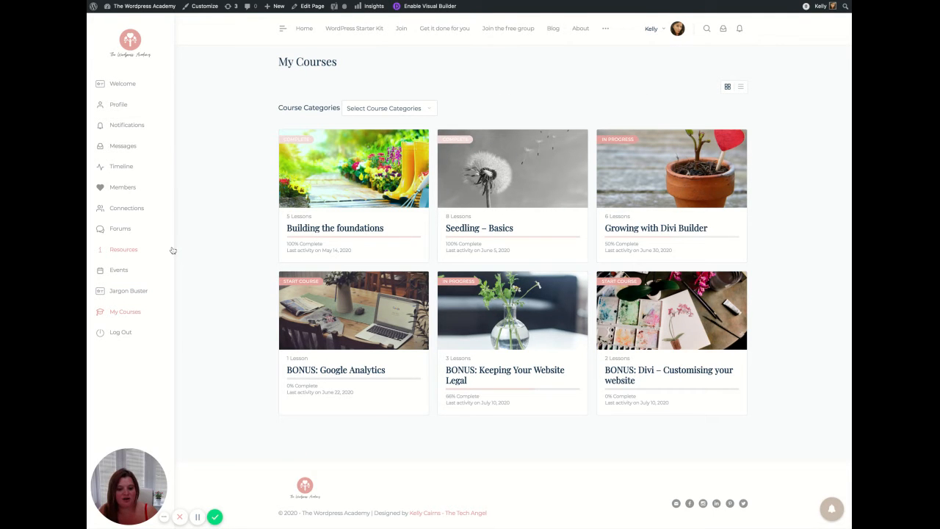
mouse_move(652, 194)
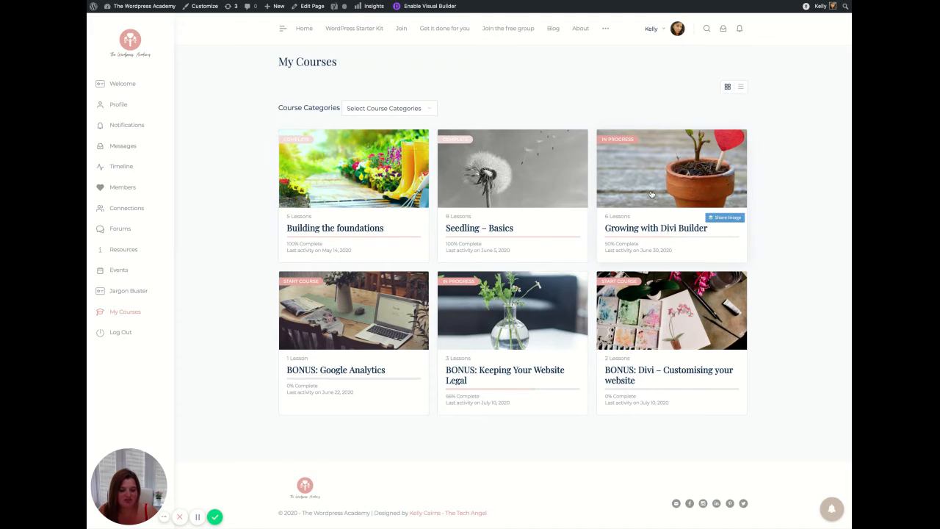
mouse_move(299, 160)
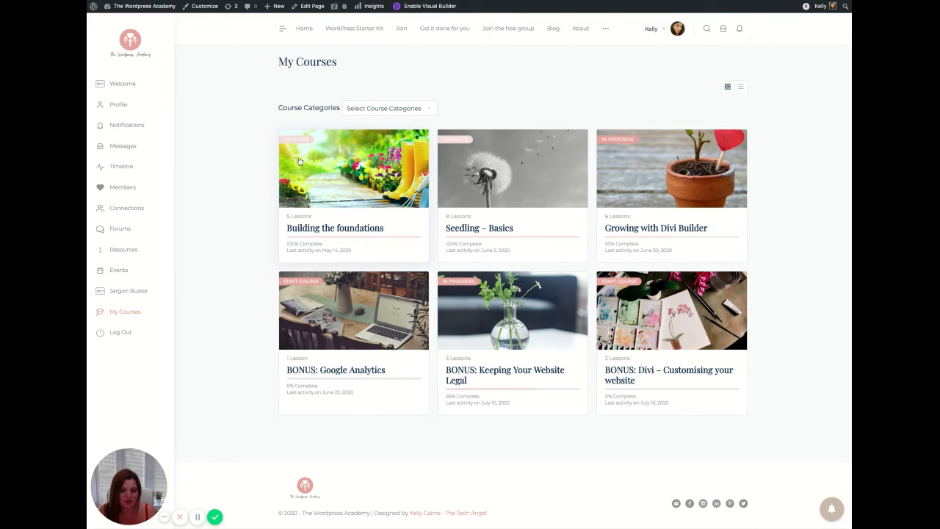
mouse_move(308, 174)
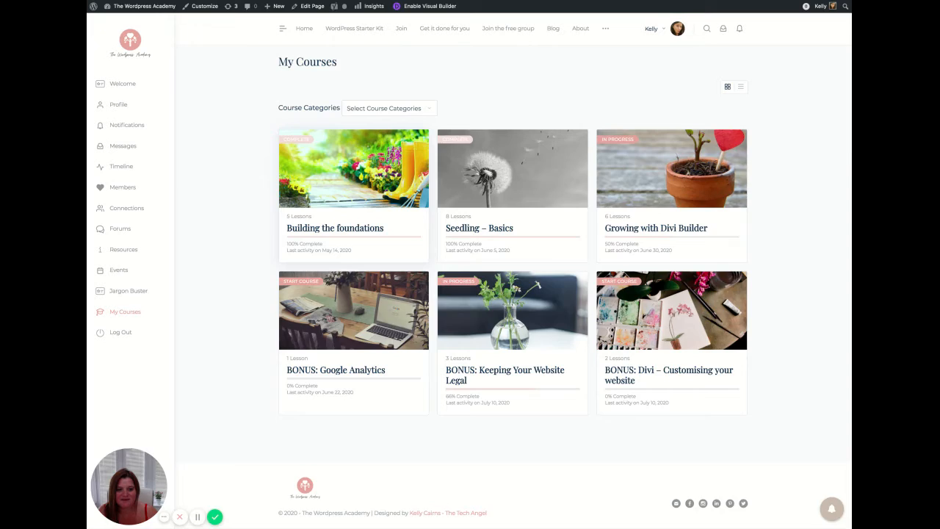
left_click(335, 228)
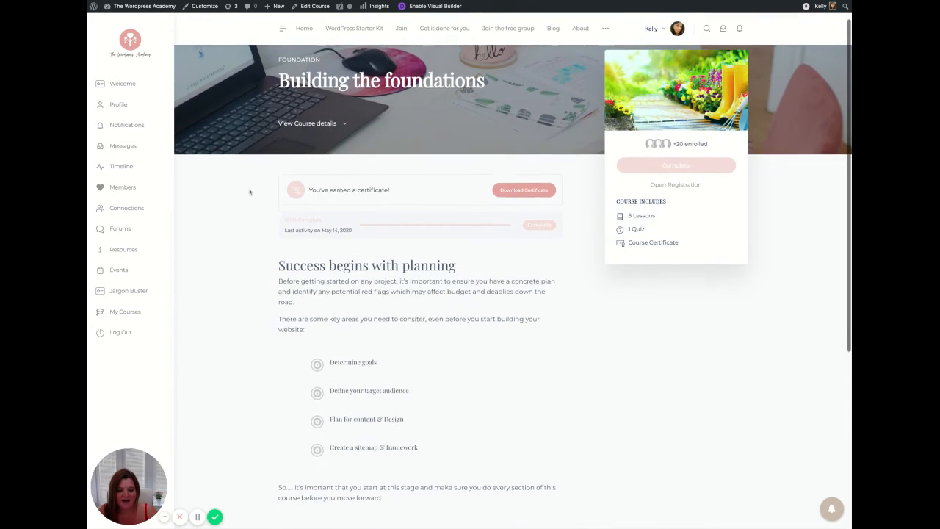
scroll("down", 3)
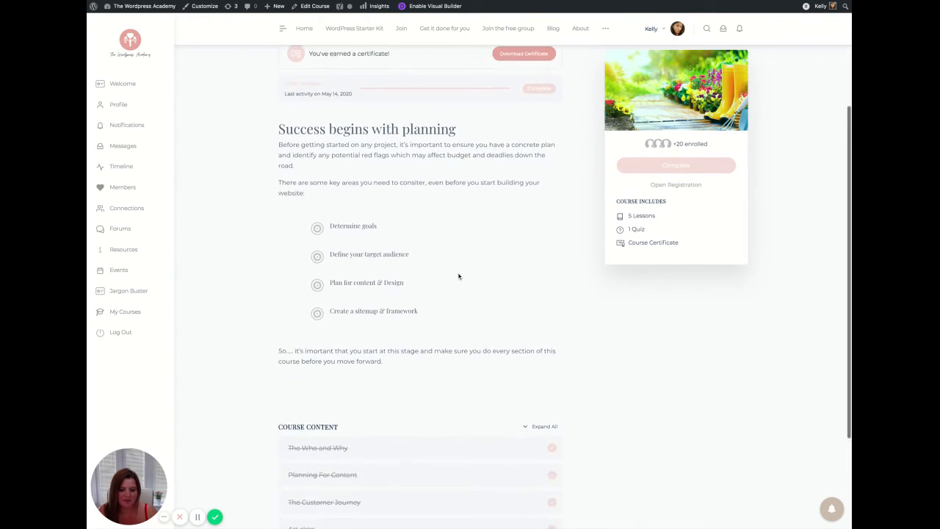
scroll("down", 3)
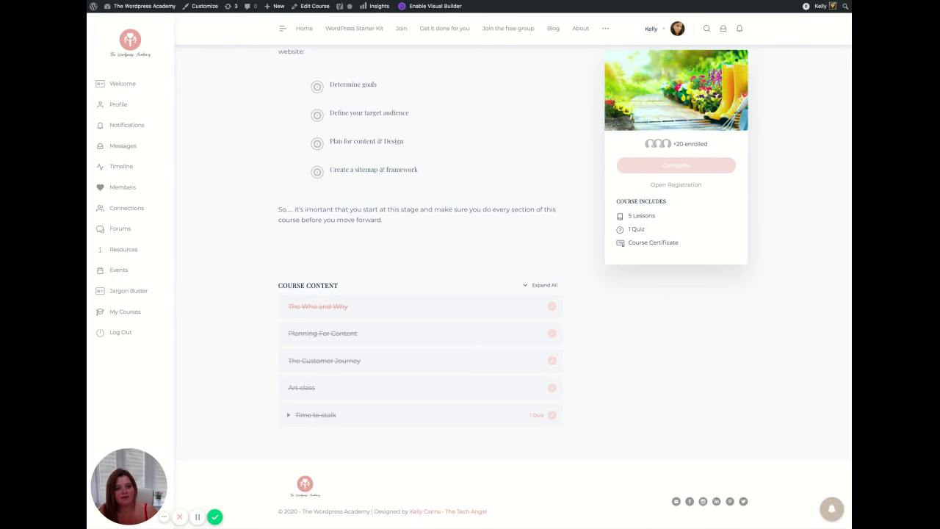
View The Who and Why lesson and its Materials, then move on to the Time to stalk lesson
left_click(317, 305)
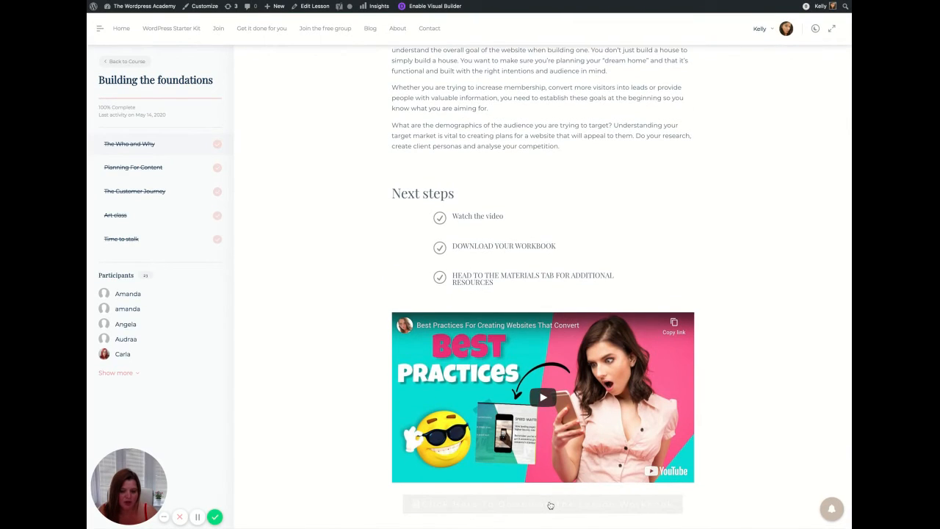
scroll("up", 3)
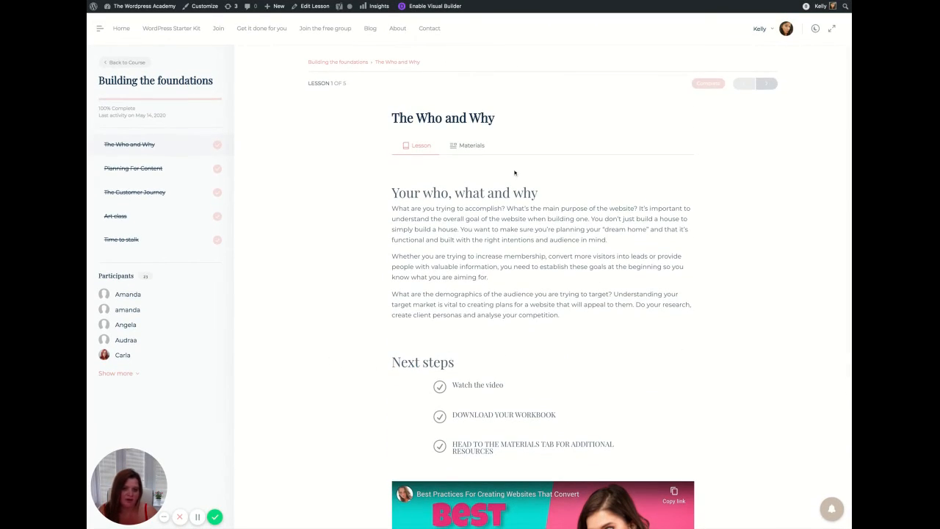
left_click(472, 145)
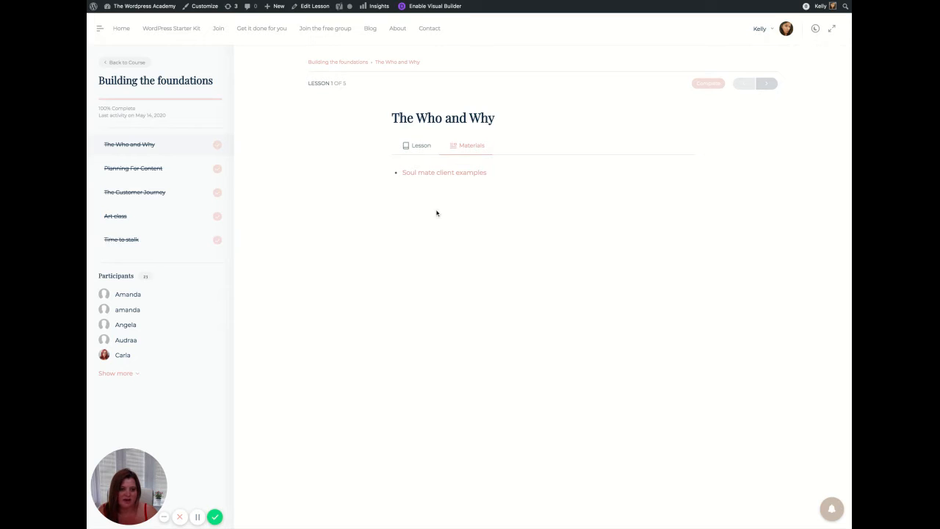
left_click(121, 240)
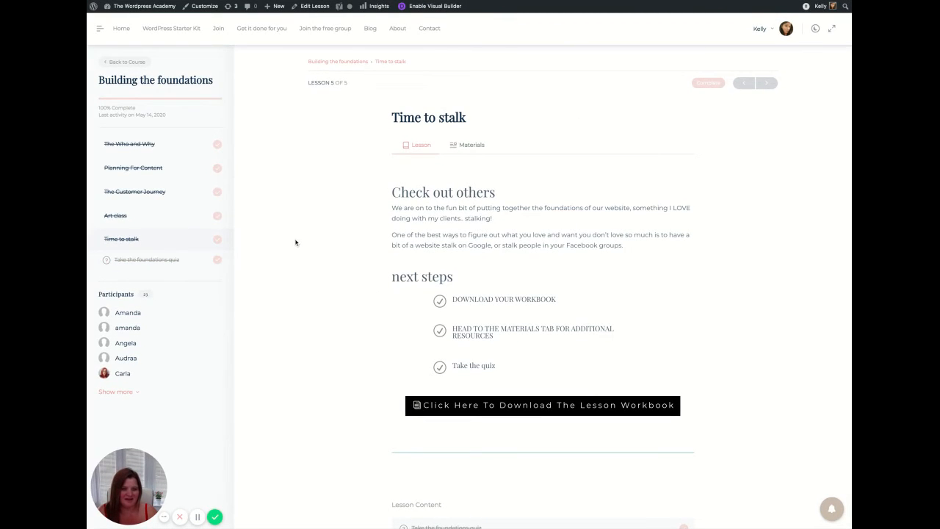
Look at the foundations quiz page, then go back to the course overview
left_click(147, 260)
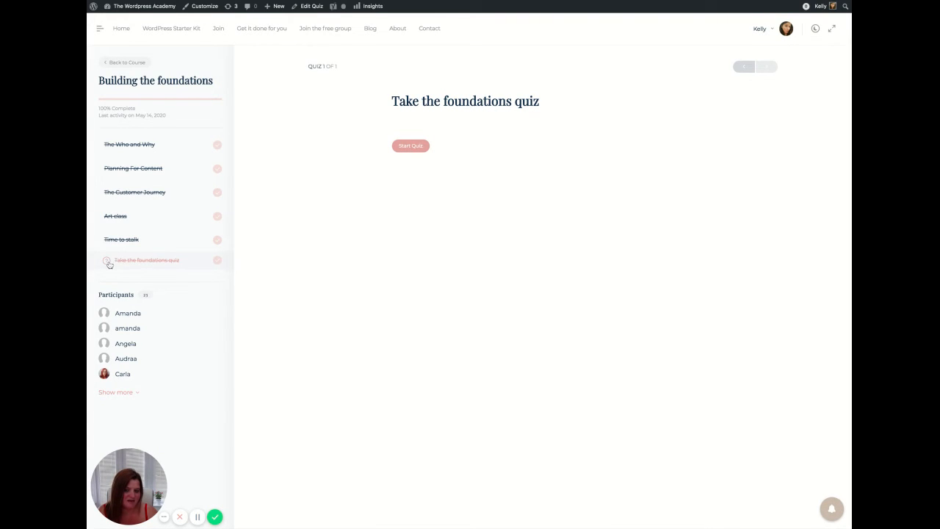
mouse_move(339, 236)
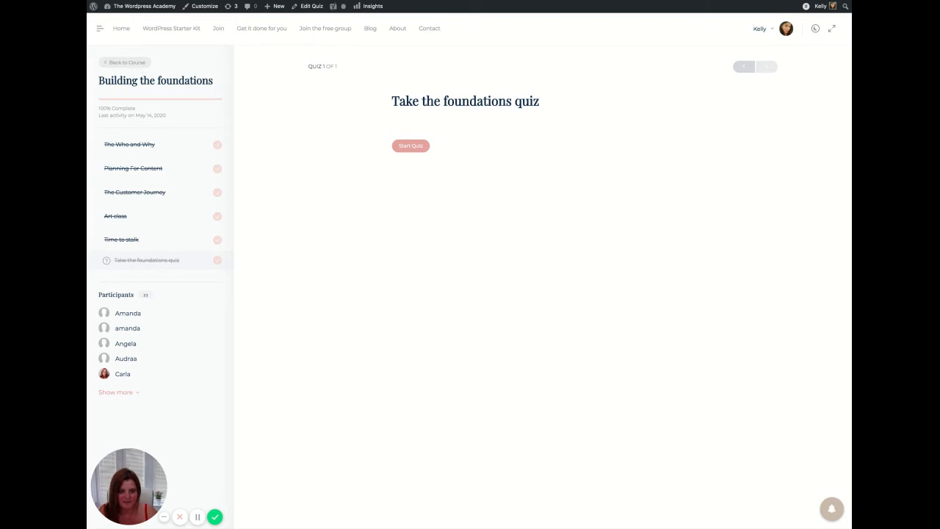
left_click(125, 61)
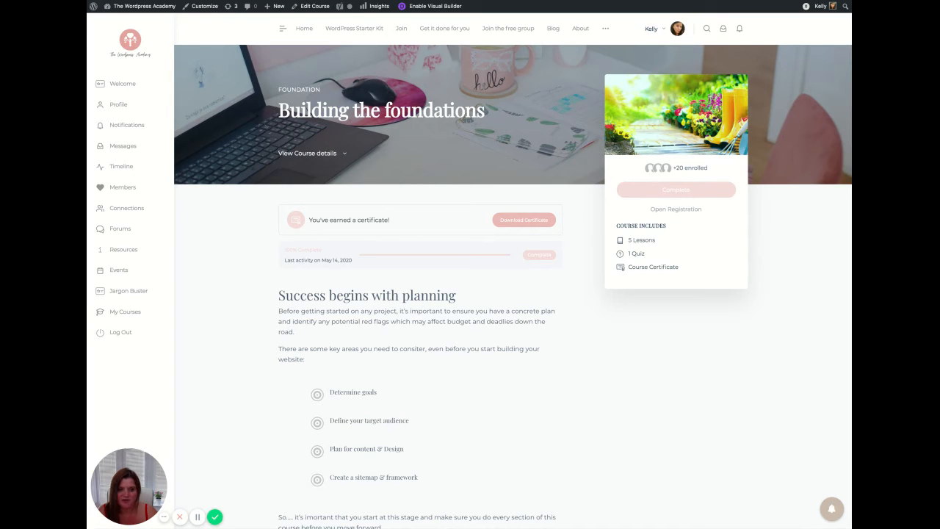
Download and view the Certificate of Completion PDF for Building the foundations
left_click(523, 221)
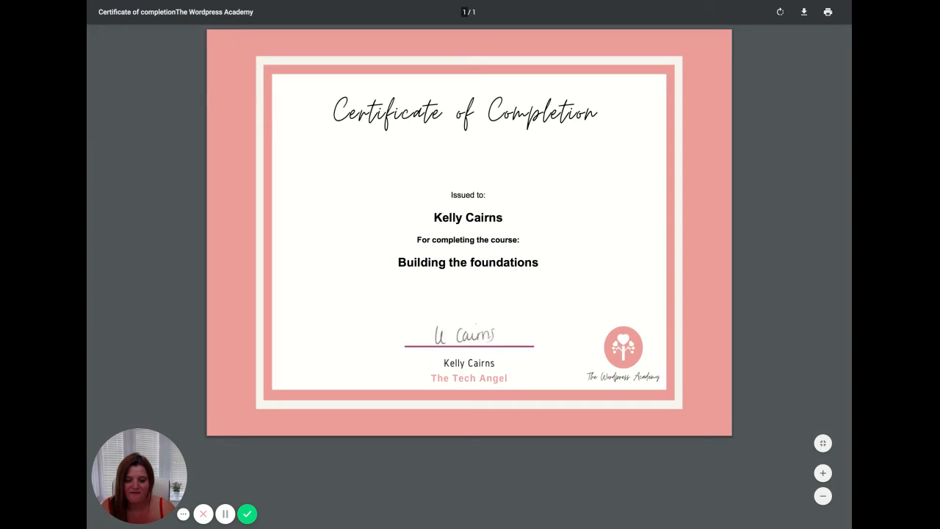
mouse_move(283, 244)
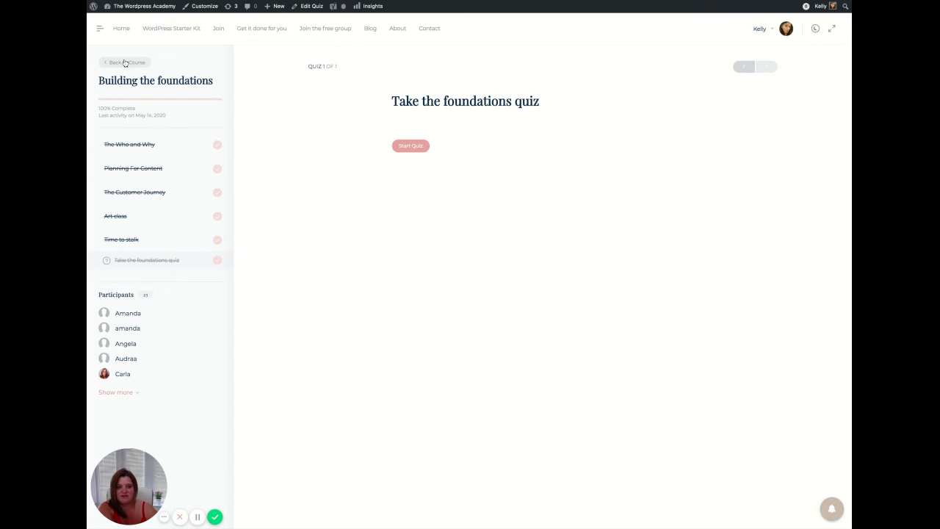
Back out of the course to the My Courses grid listing foundations, Seedling – Basics and bonus courses
left_click(124, 62)
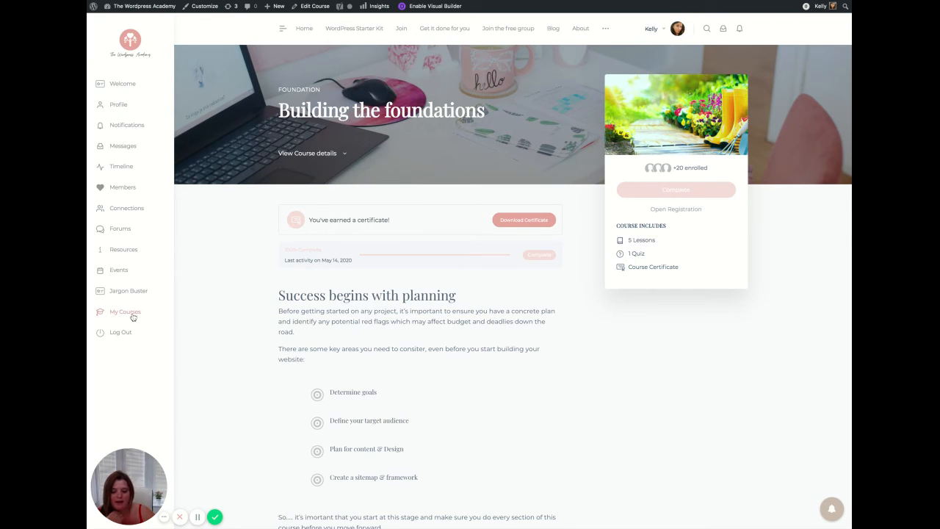
left_click(125, 312)
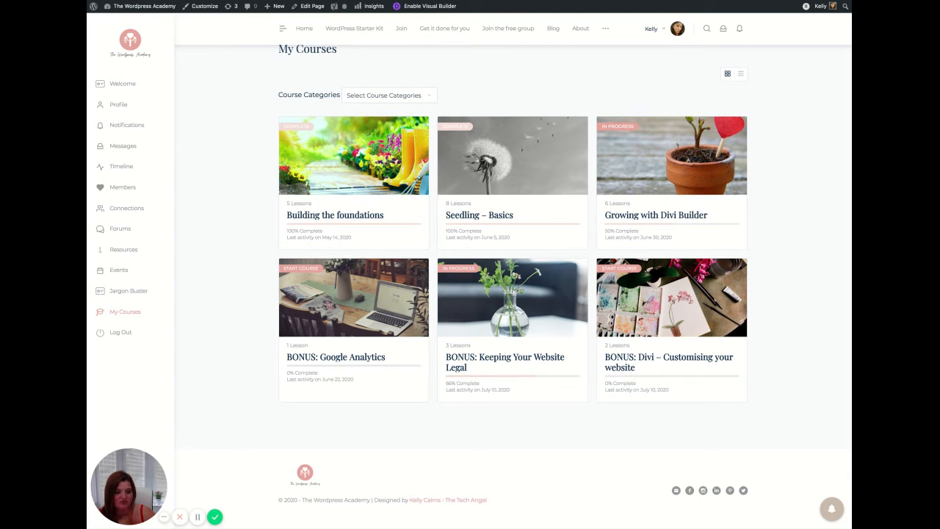
mouse_move(319, 176)
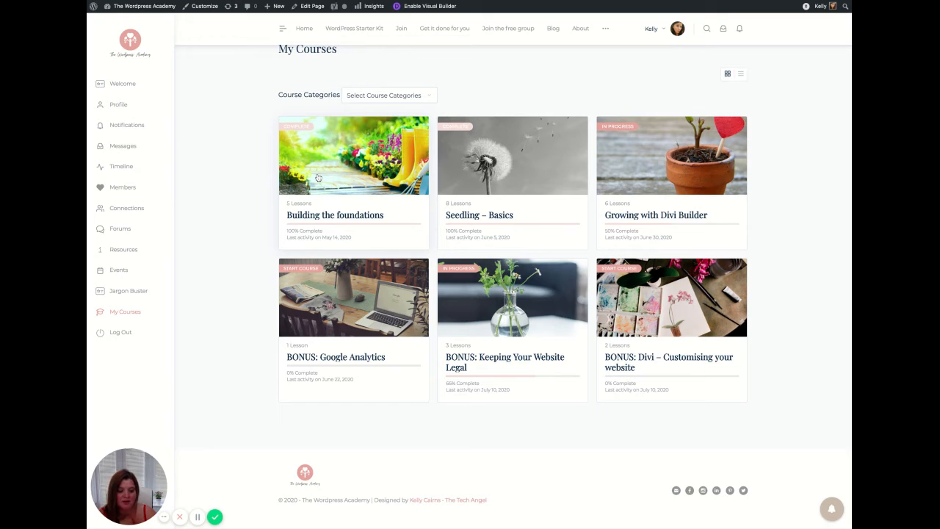
Re-enter Building the foundations, check its Course Content and return to the planning intro
left_click(335, 214)
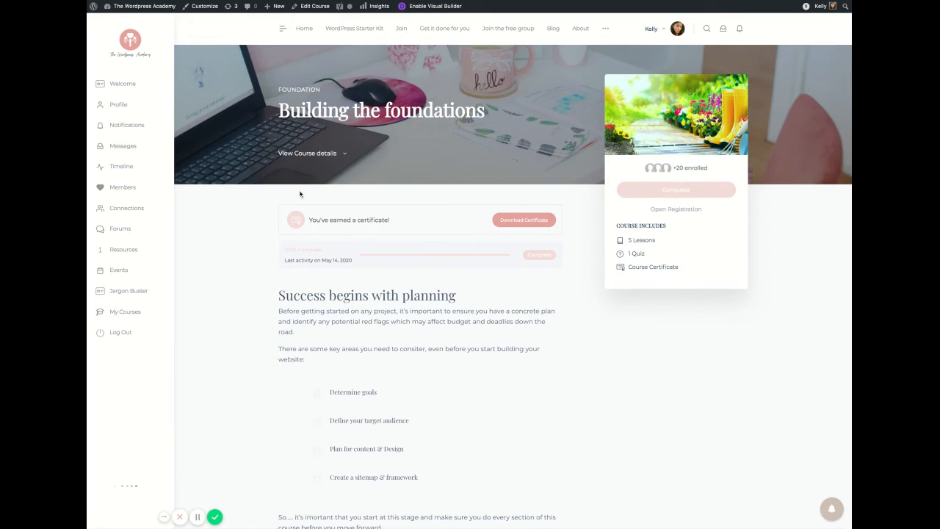
scroll("down", 3)
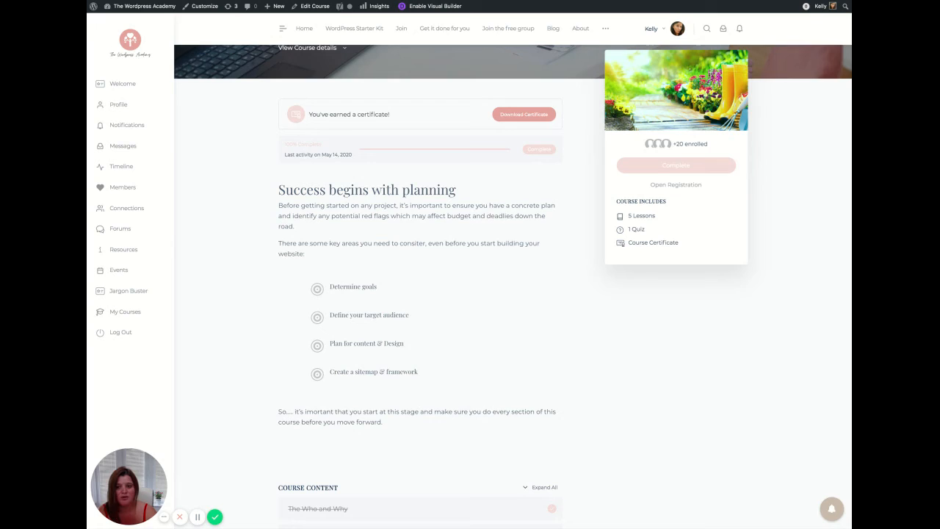
scroll("up", 3)
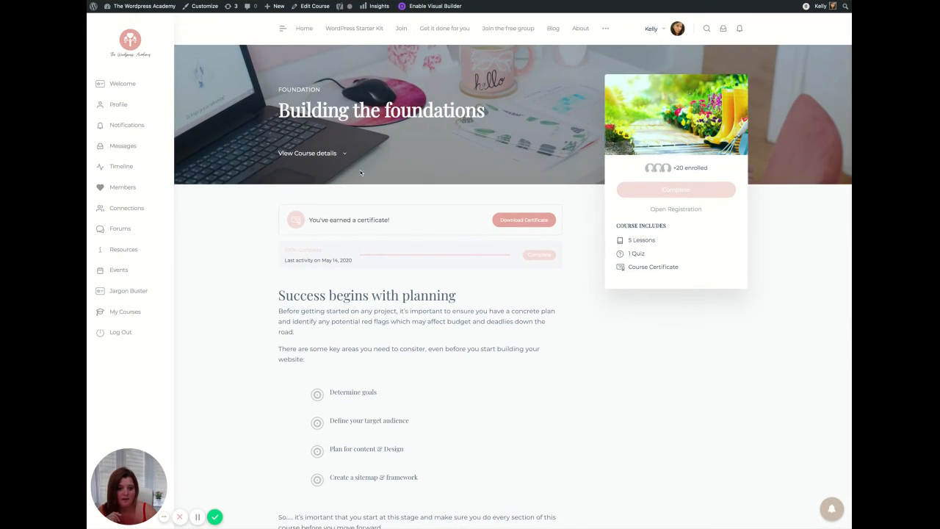
Look through the Seedling – Basics course description and go back to the My Courses grid
left_click(125, 312)
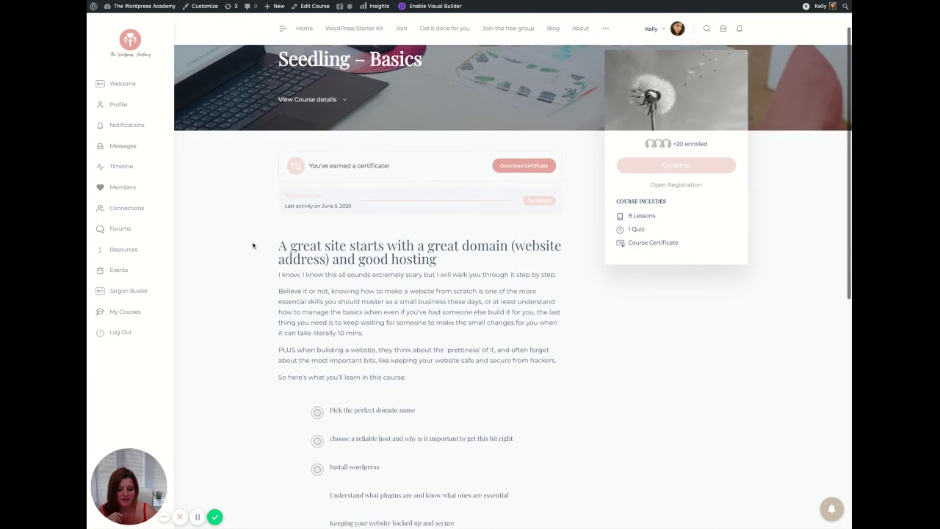
scroll("down", 3)
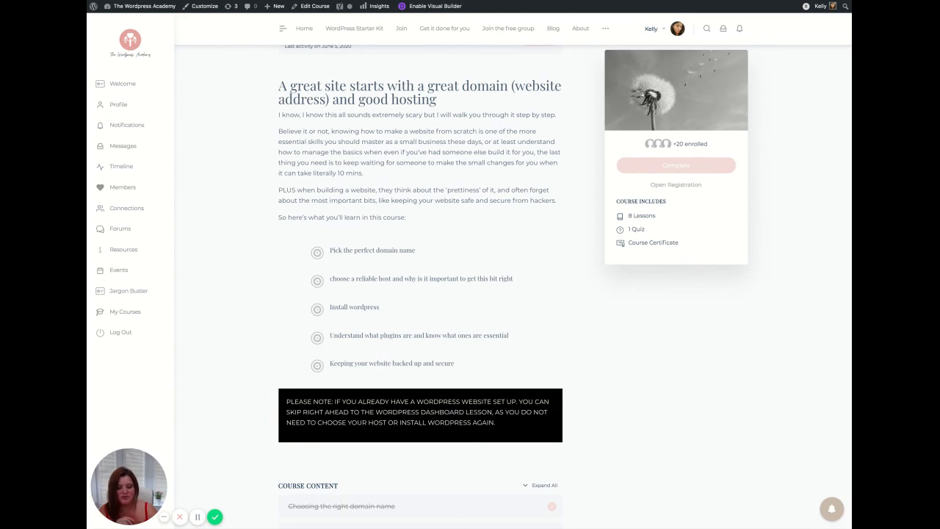
scroll("up", 3)
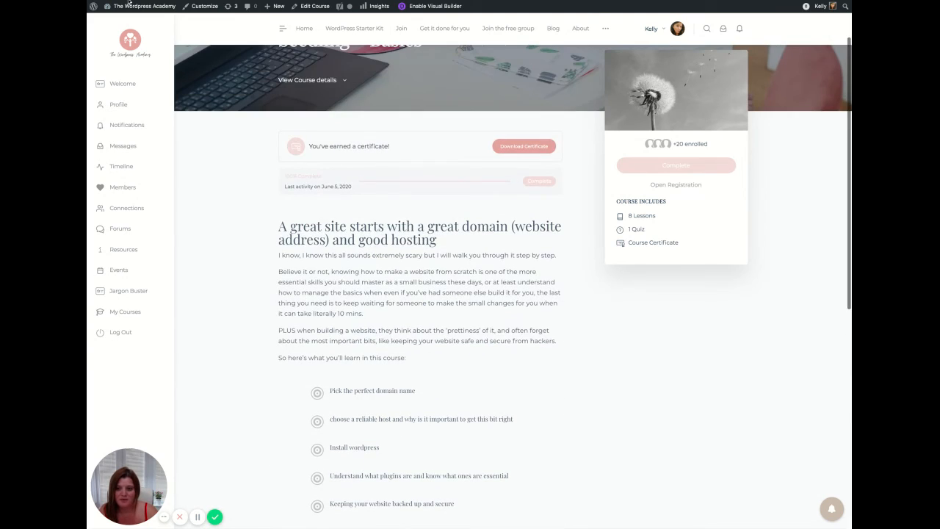
left_click(123, 312)
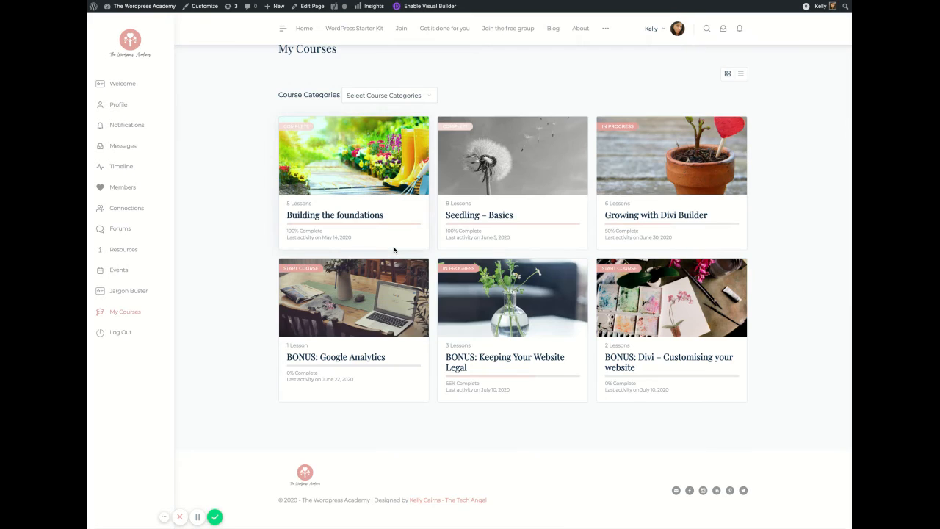
mouse_move(678, 155)
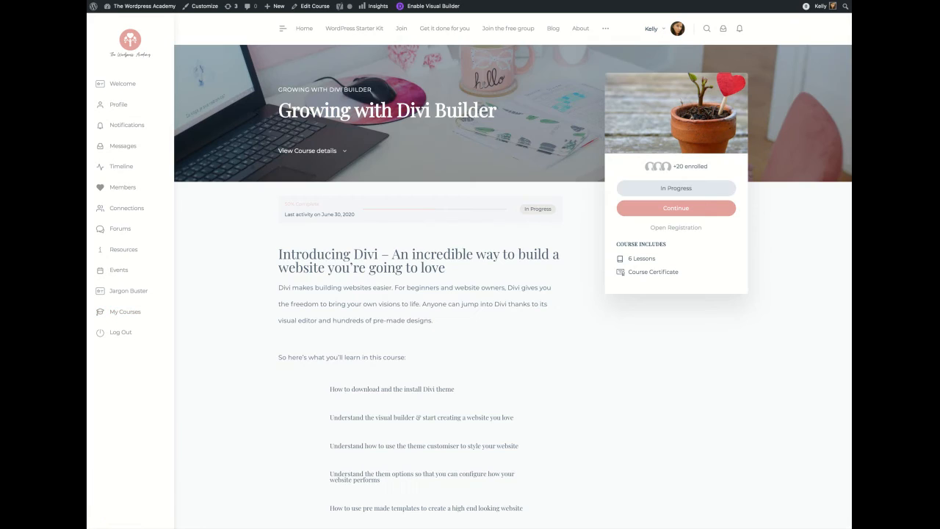
Read down to the Growing with Divi Builder lesson list, then return to the My Courses grid
scroll("down", 3)
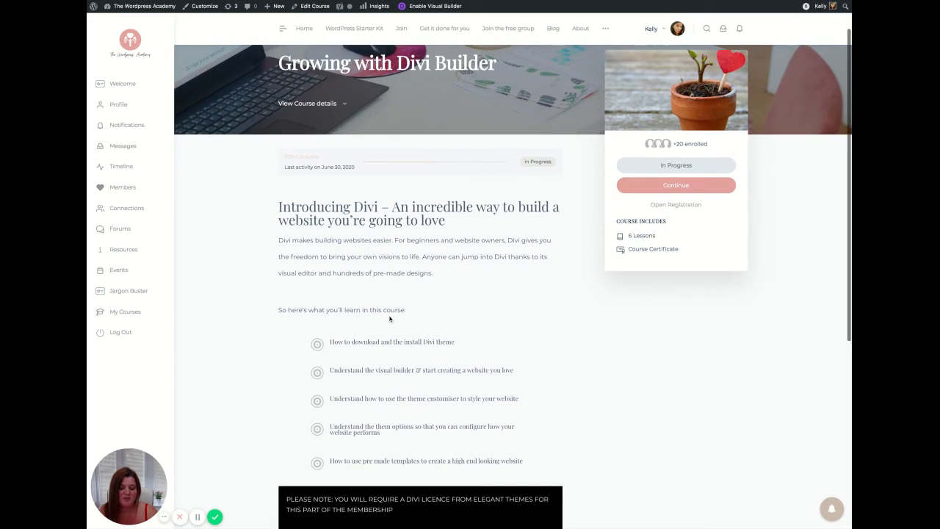
scroll("down", 3)
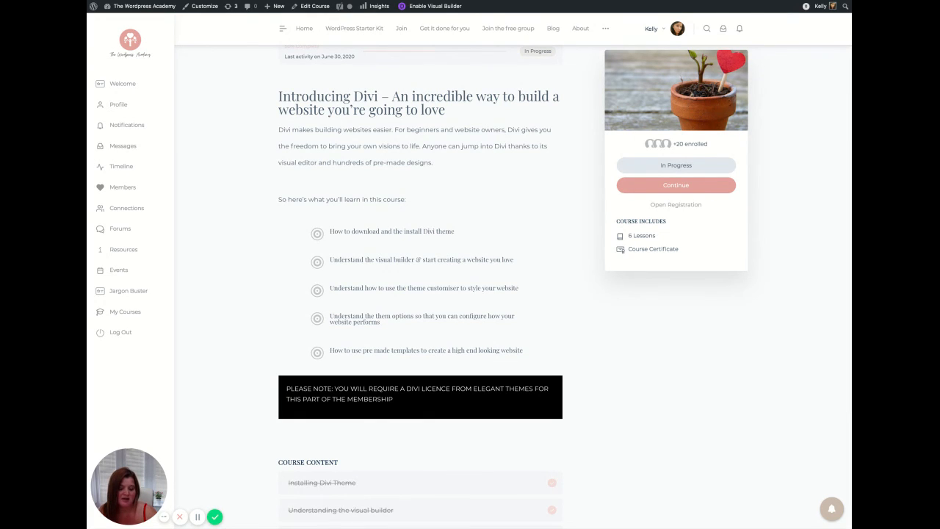
scroll("down", 3)
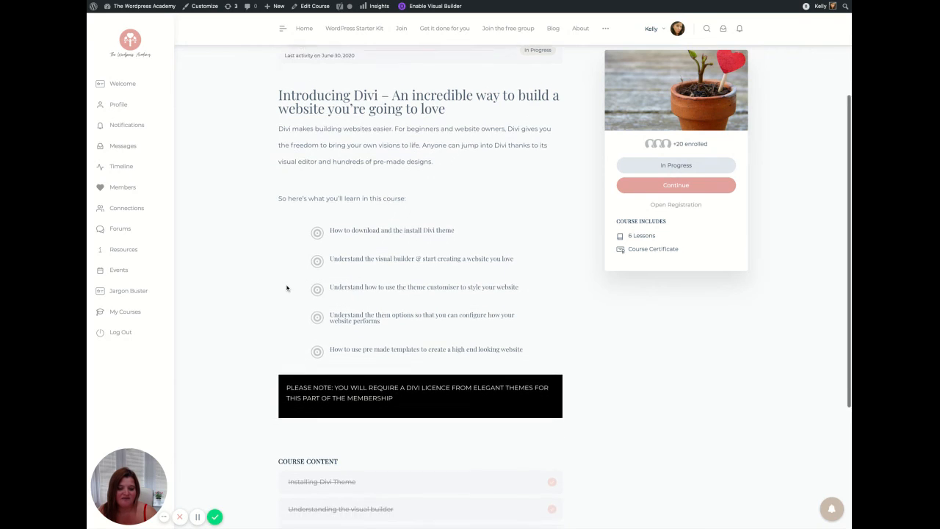
scroll("up", 3)
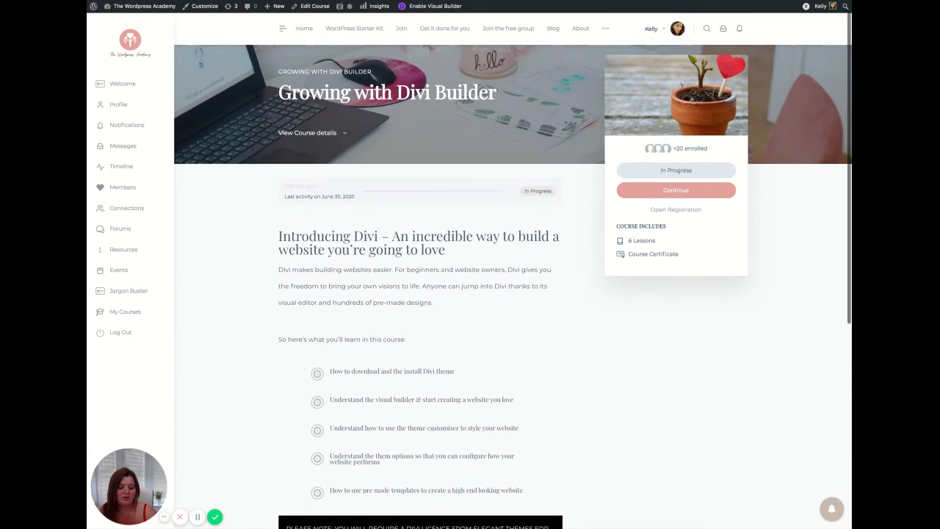
scroll("down", 3)
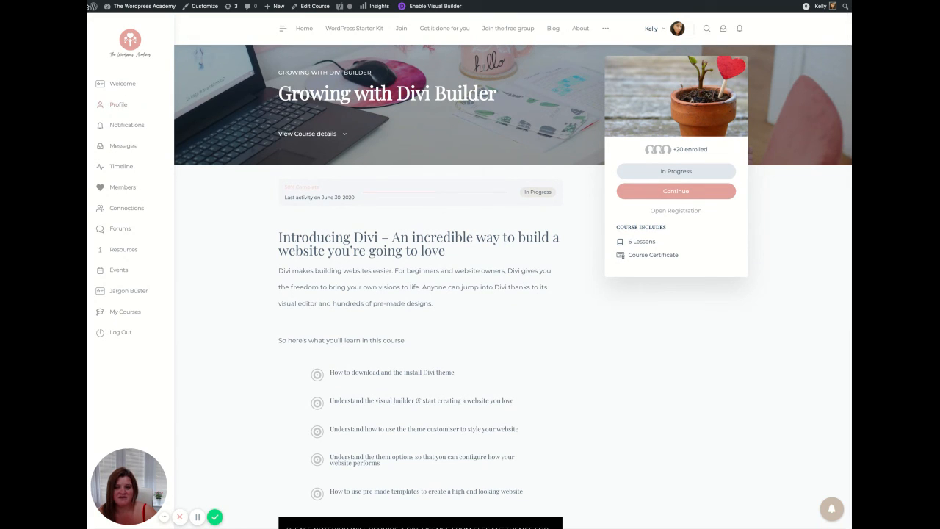
left_click(125, 312)
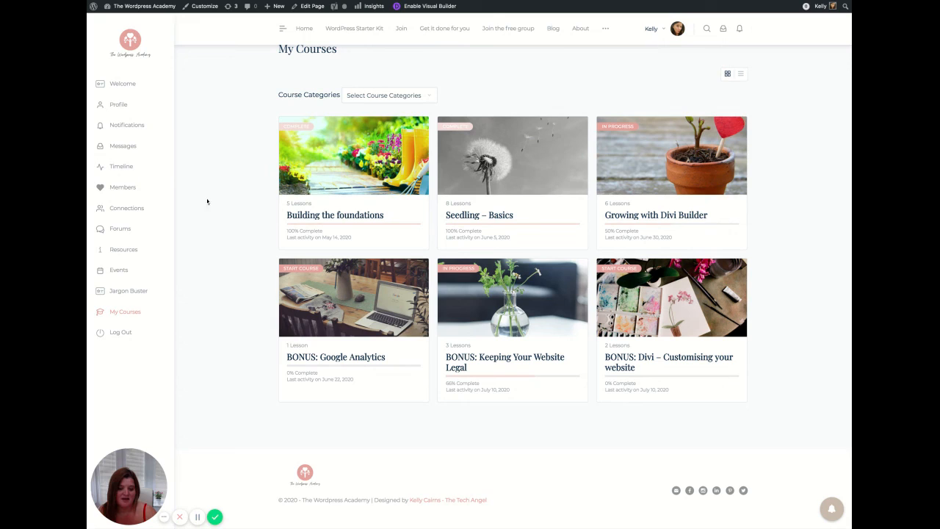
mouse_move(335, 306)
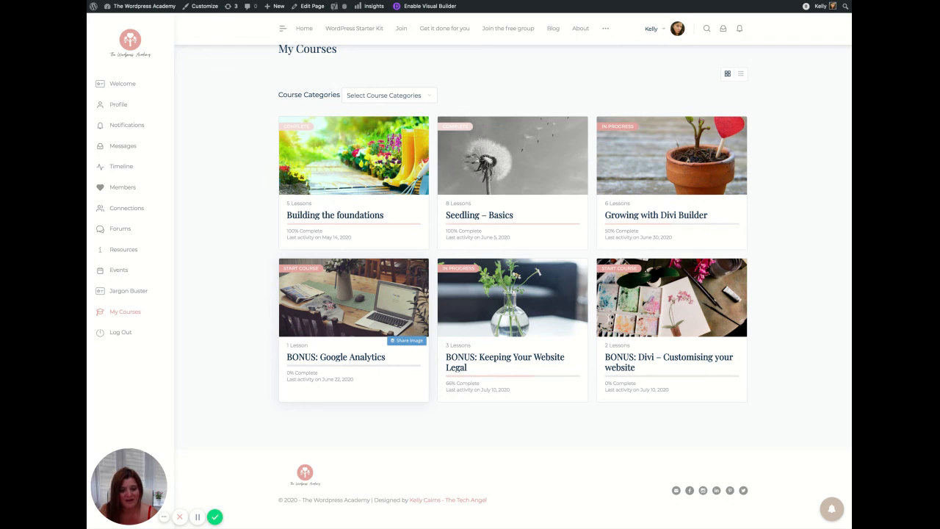
mouse_move(498, 329)
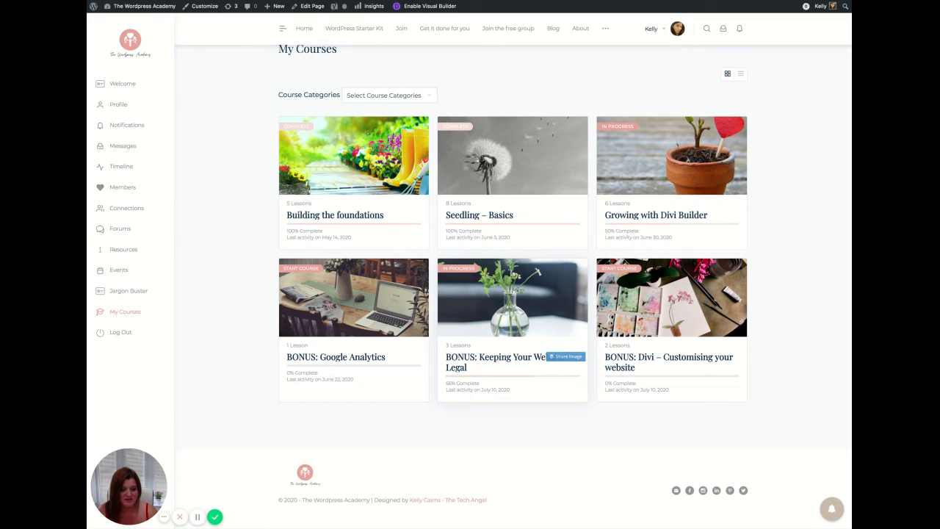
mouse_move(661, 316)
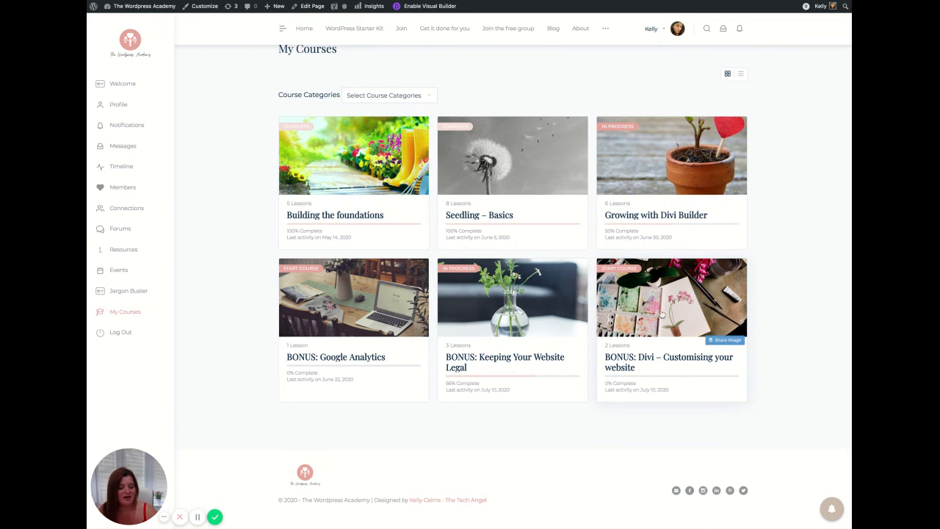
mouse_move(438, 307)
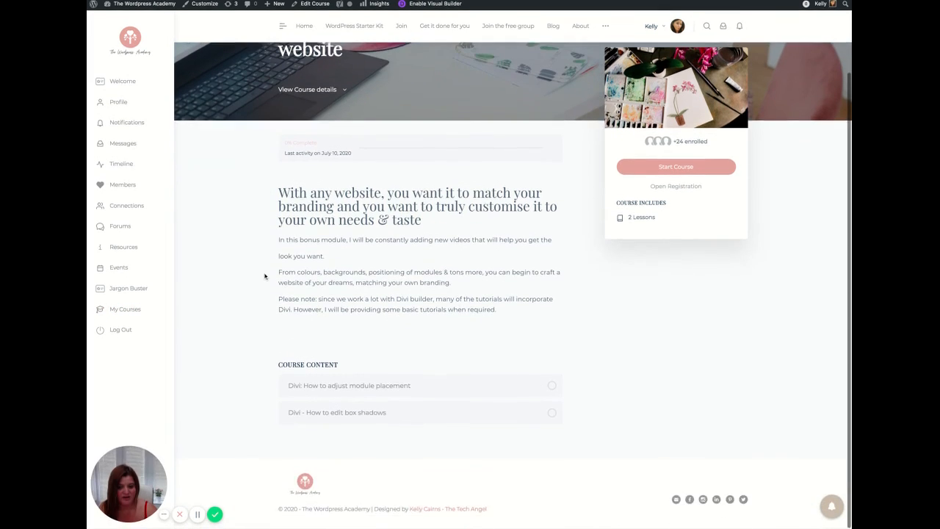
Leave the BONUS: Divi – Customising your website page for the My Courses grid
scroll("up", 3)
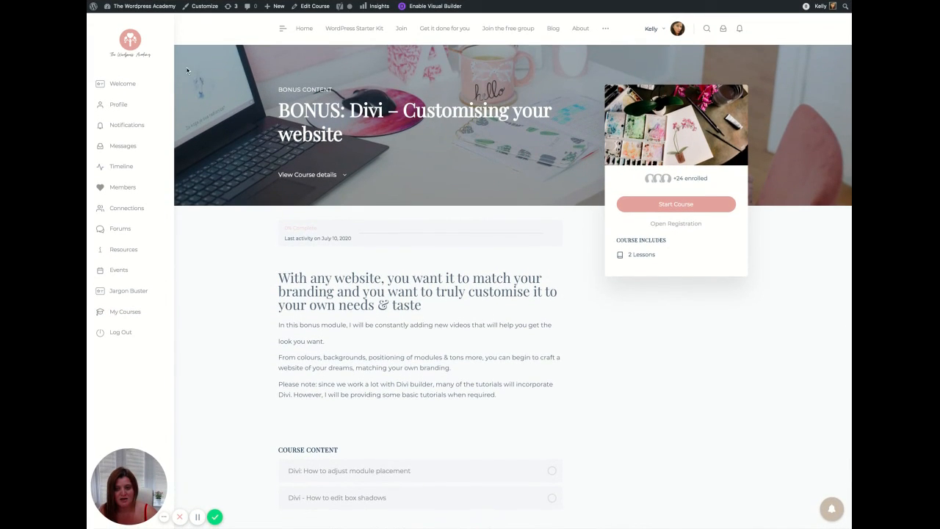
left_click(125, 312)
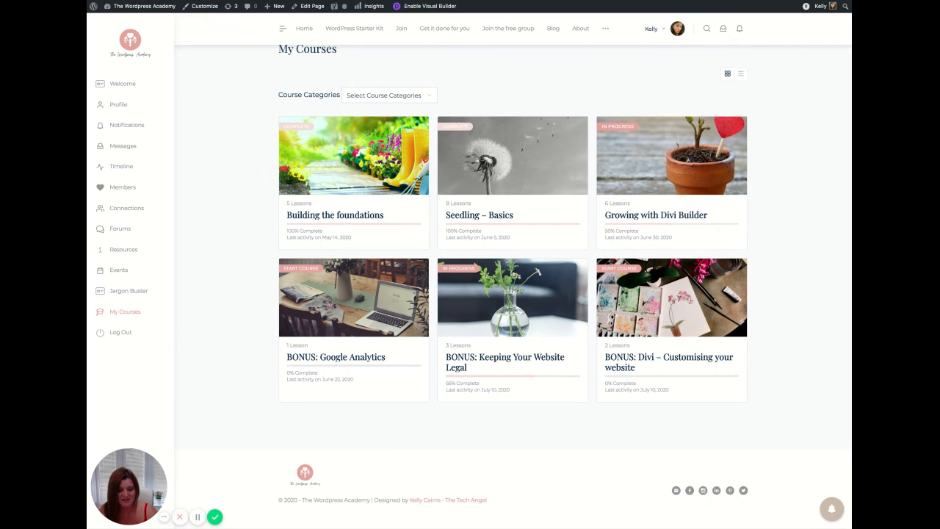
scroll("up", 3)
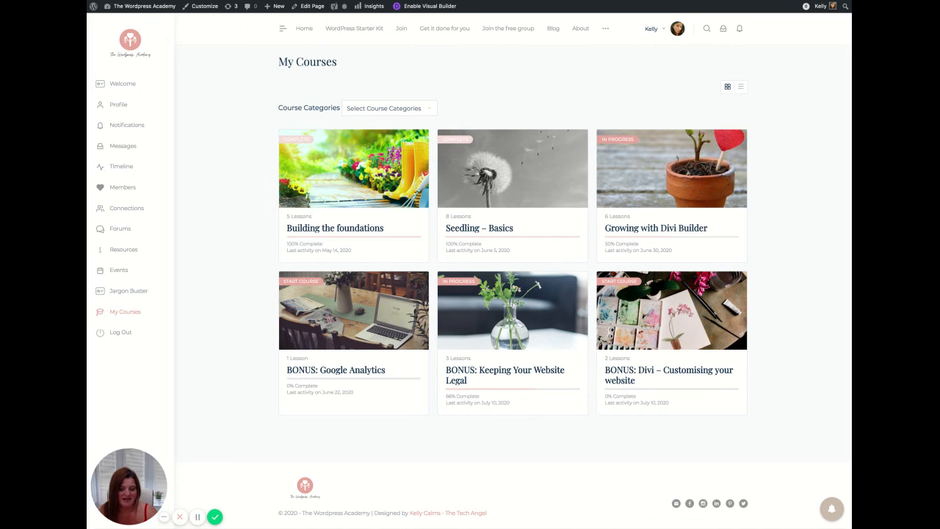
mouse_move(189, 314)
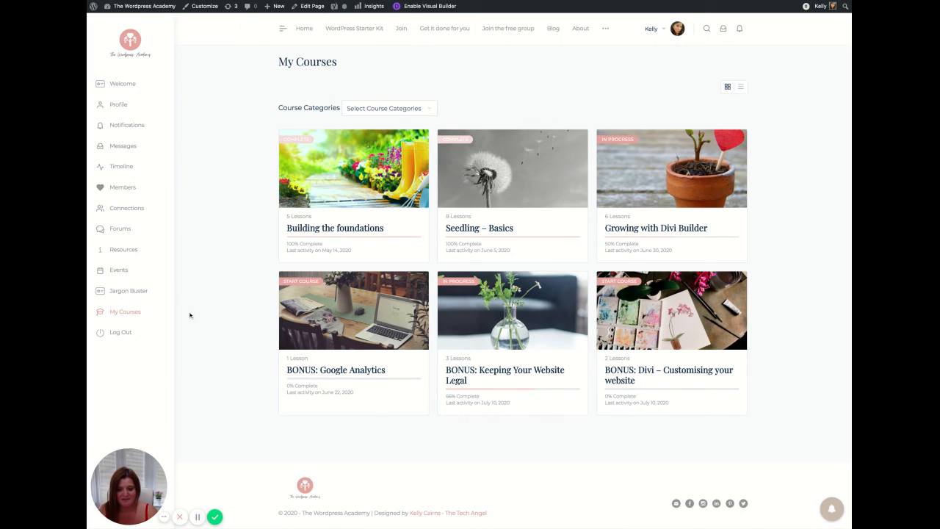